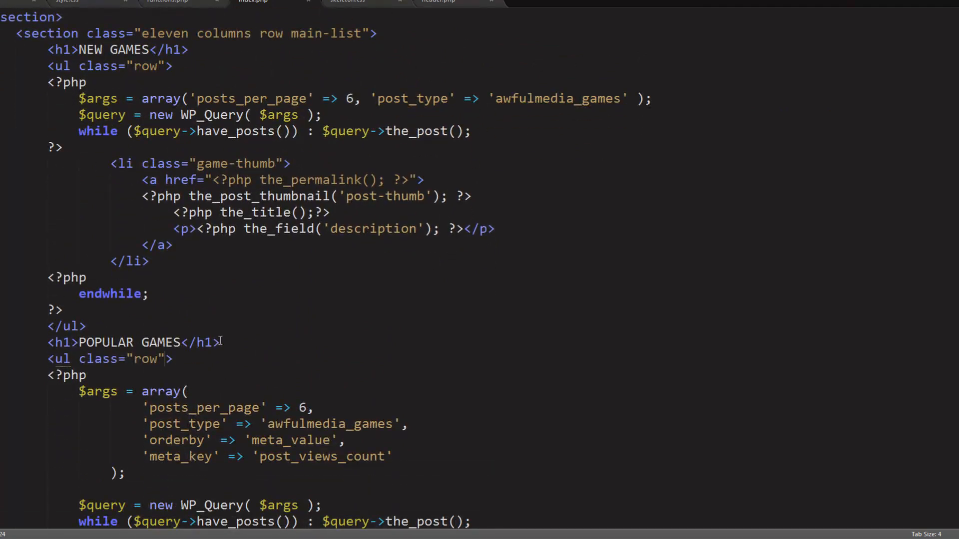
Step: Review the NEW GAMES and POPULAR GAMES loops in index.php, then bring up style.css
scroll(down, 3)
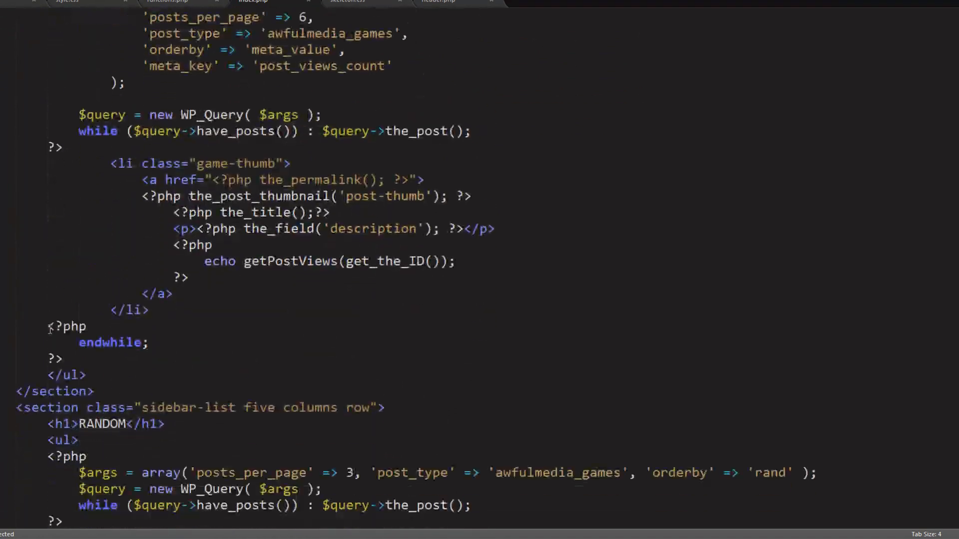
scroll(up, 3)
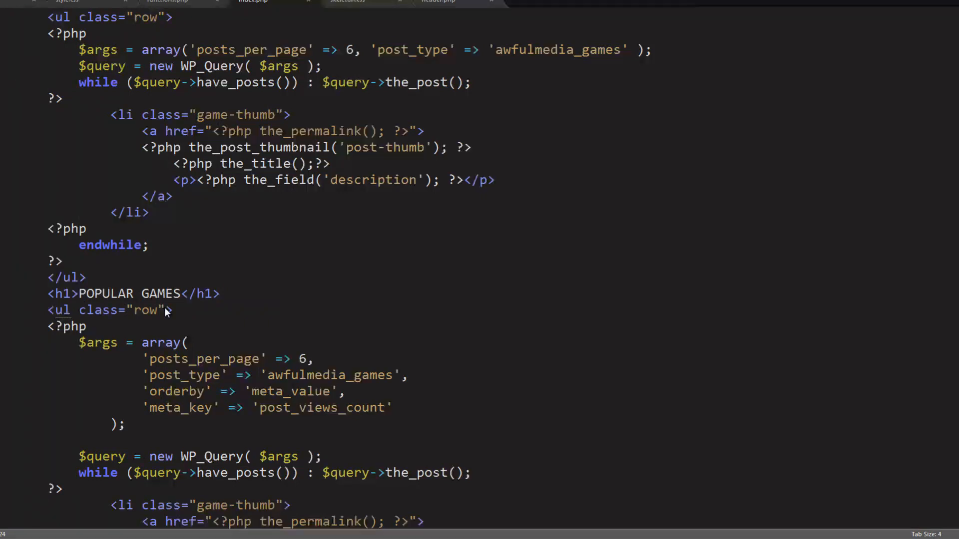
double_click(120, 310)
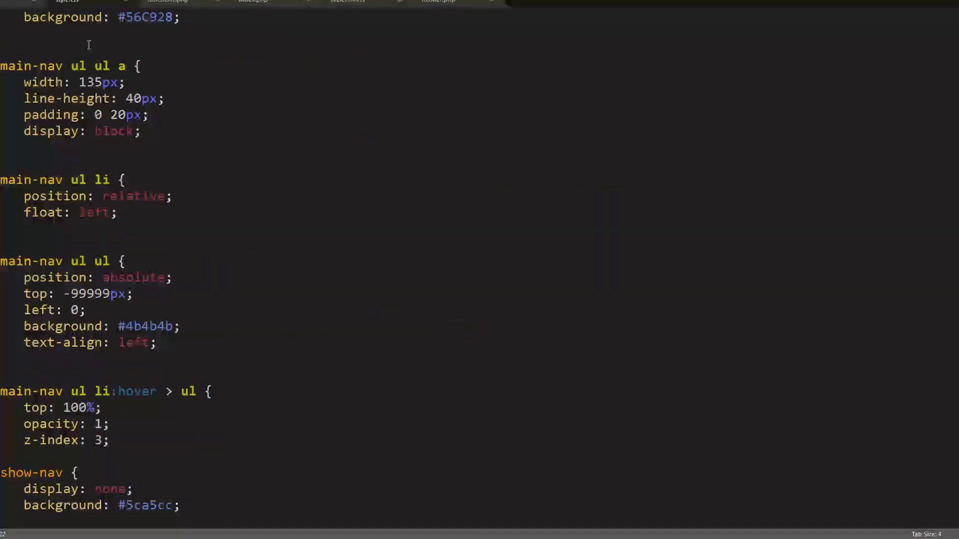
Step: Switch to skeleton.css and inspect the .row and .clearfix rules under #Clearing
click(347, 2)
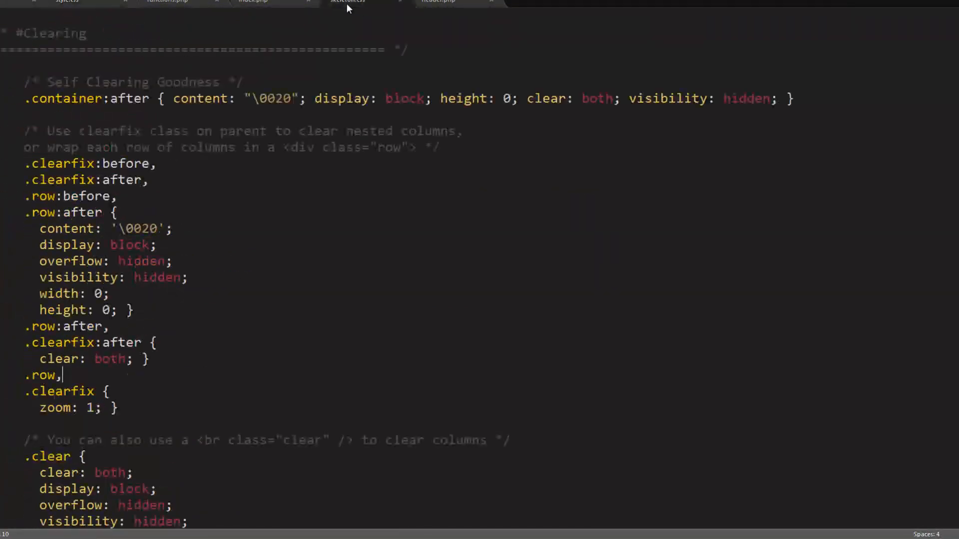
scroll(down, 3)
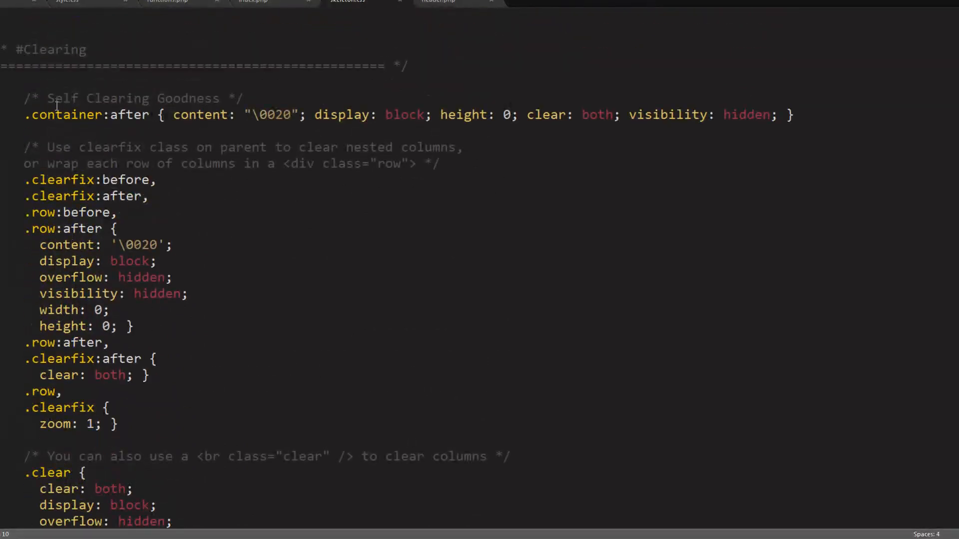
click(101, 180)
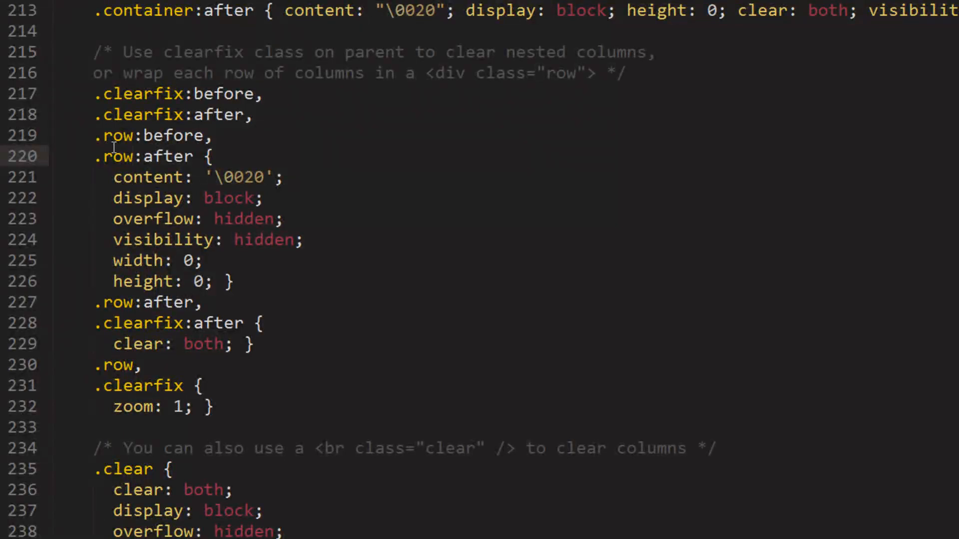
double_click(173, 135)
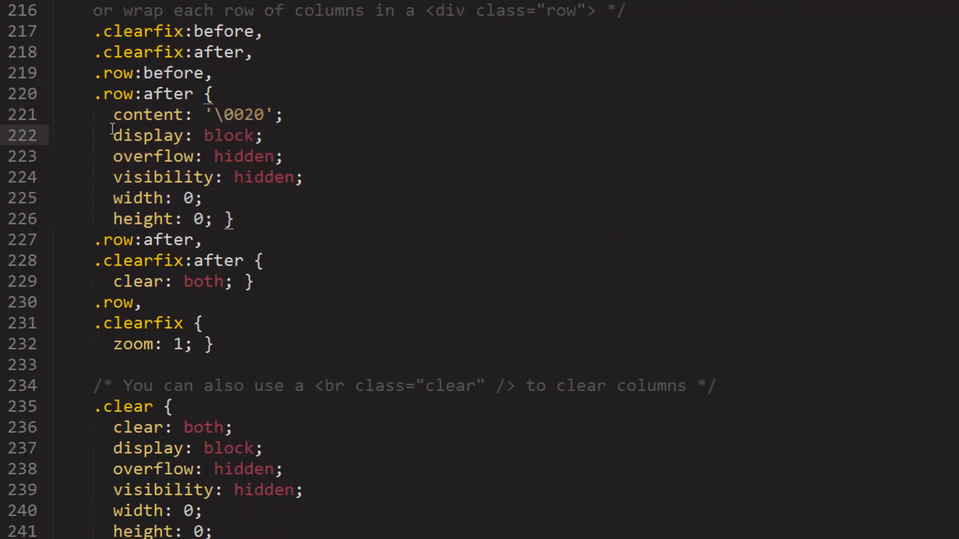
scroll(down, 3)
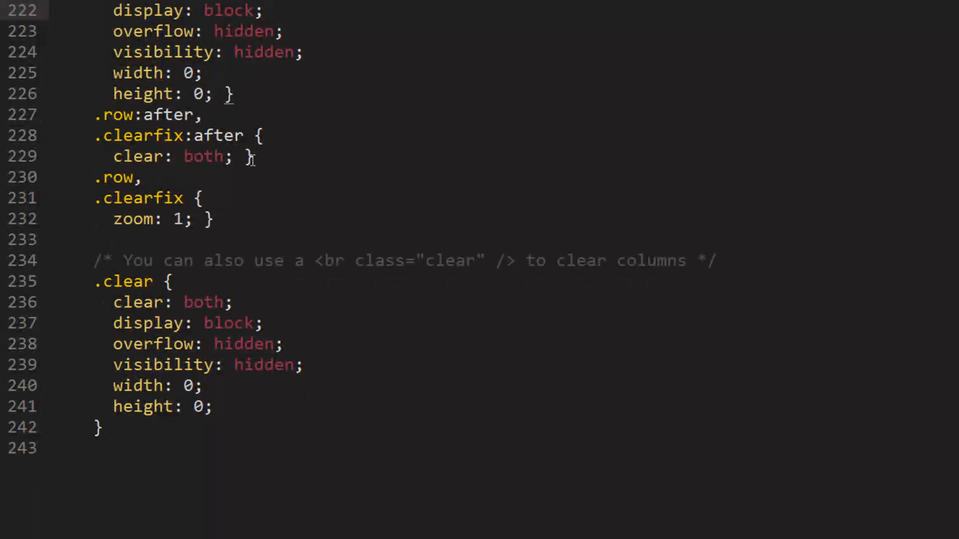
double_click(171, 155)
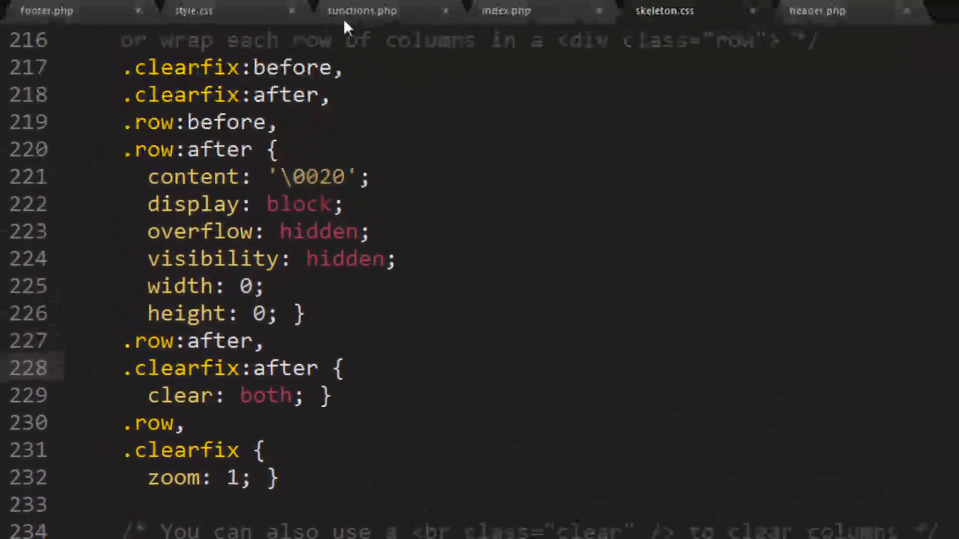
Step: In functions.php, add if (function_exists('register_sidebar')) { register_sidebar(); } before ?>
click(365, 11)
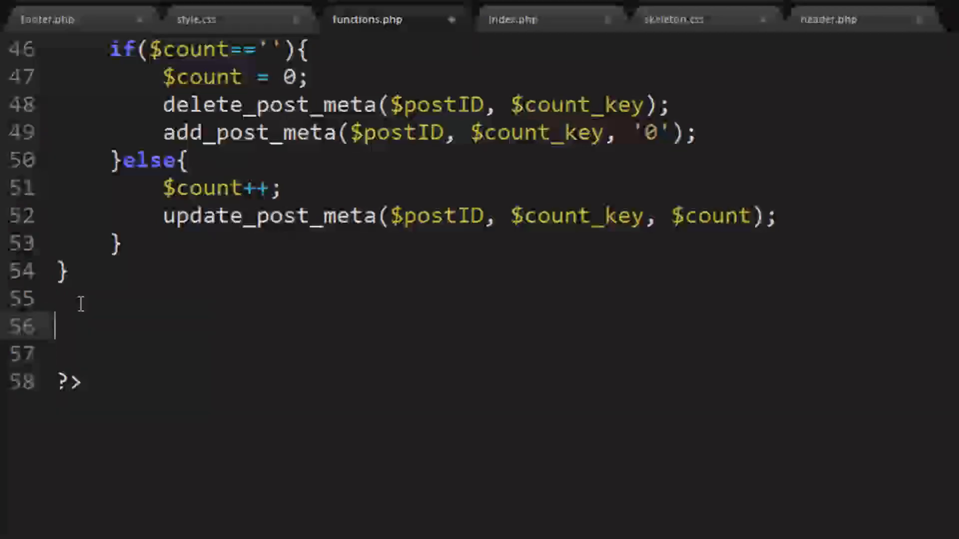
text(if (function_exists(function_name)
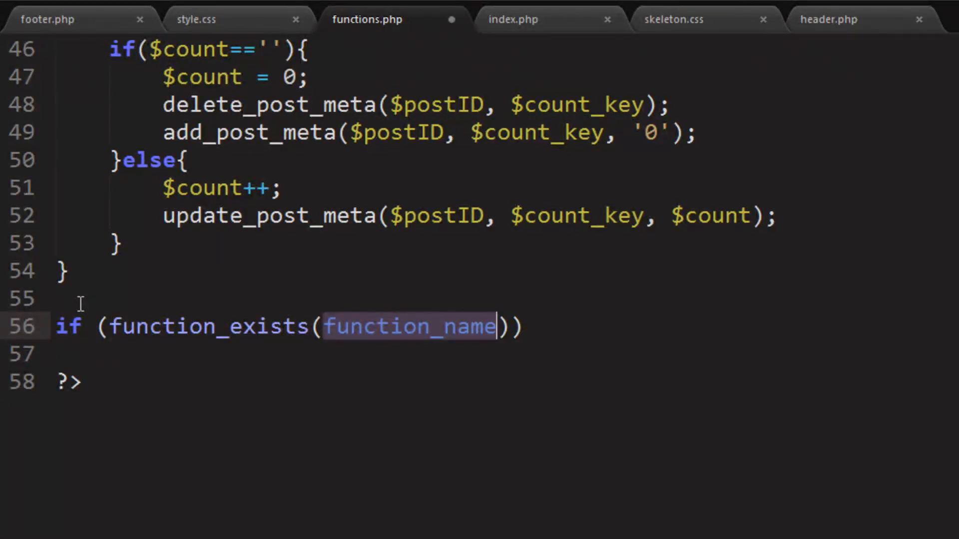
text(register_sidebar)
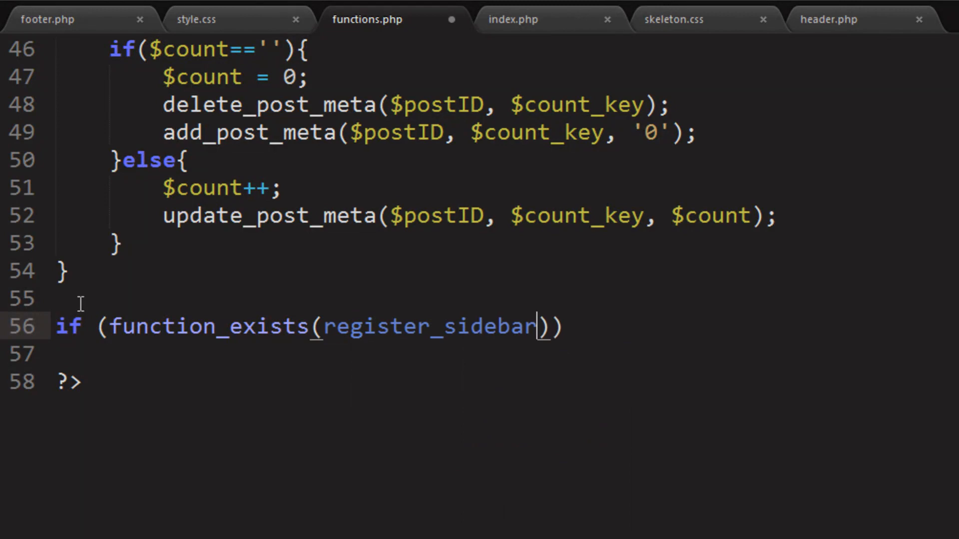
text({})
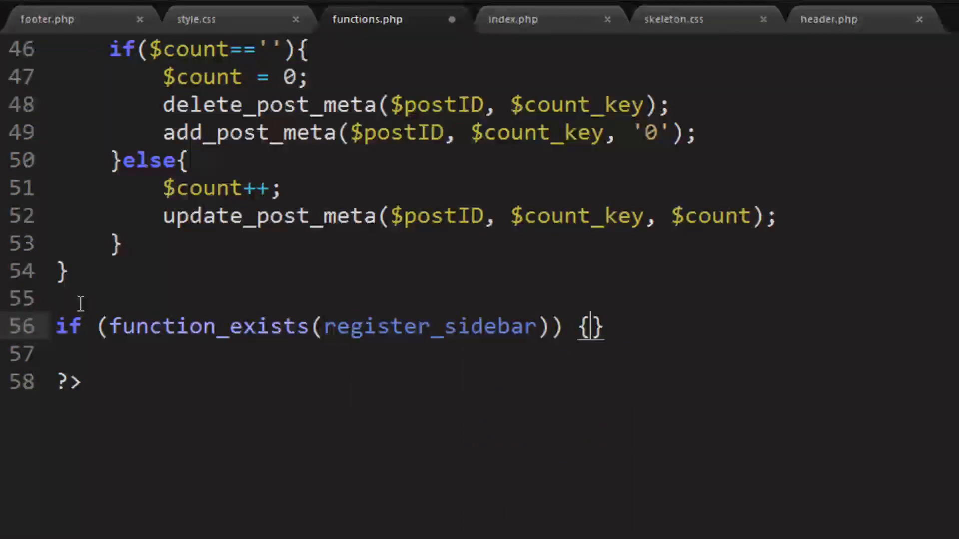
key(enter)
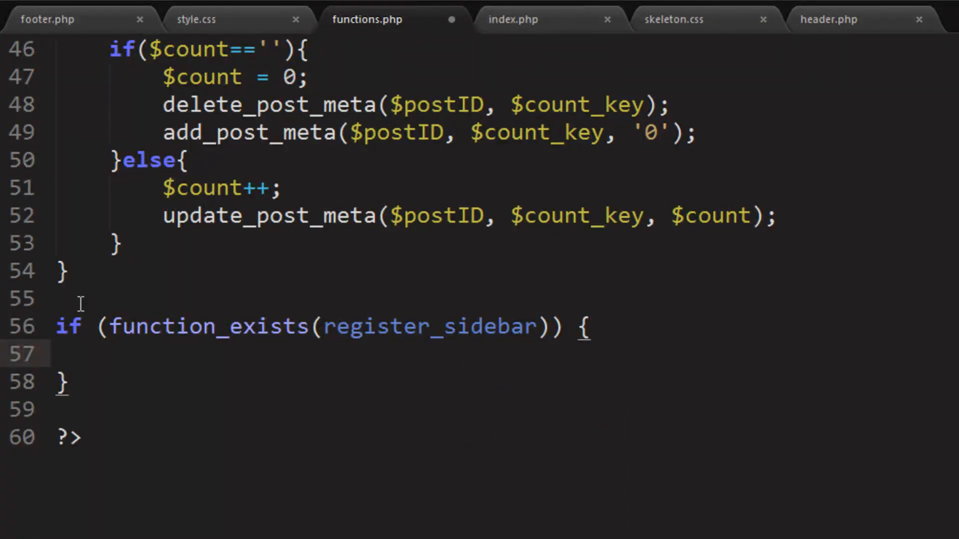
text(register_sidebar()
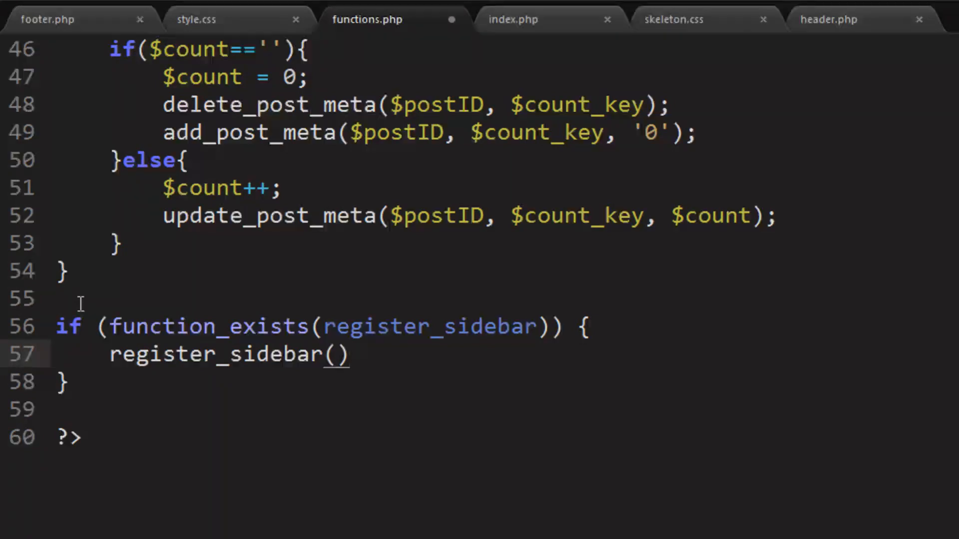
text(;)
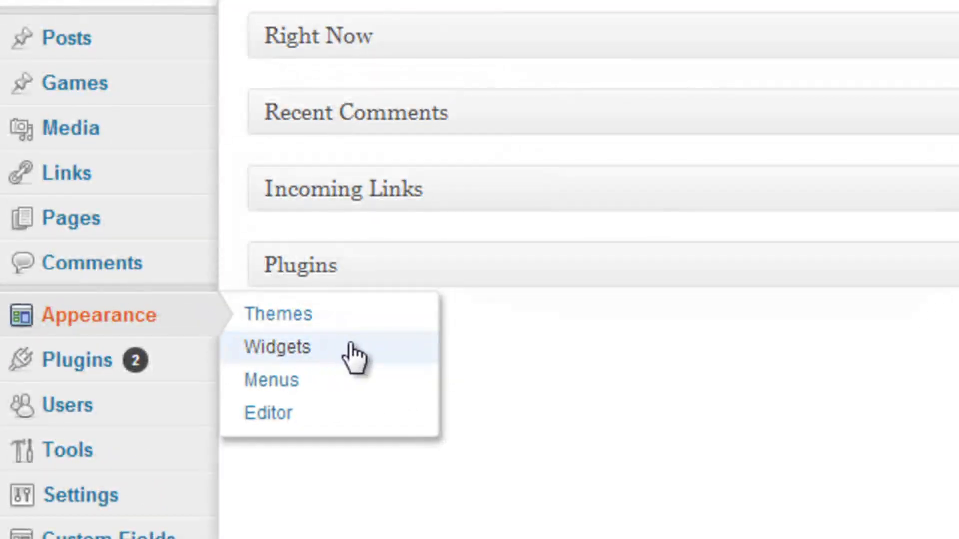
Step: Go to Appearance > Widgets in the WordPress dashboard
click(276, 346)
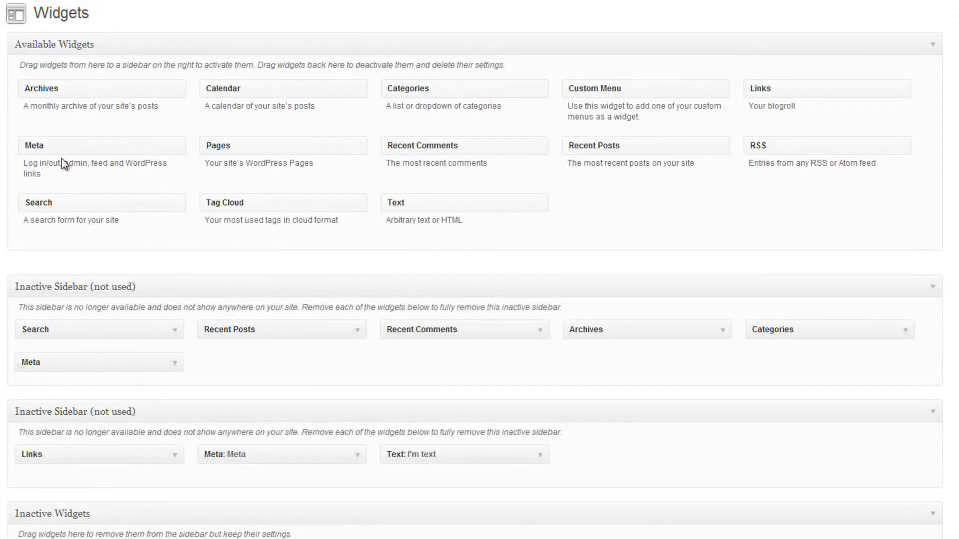
mouse_move(788, 93)
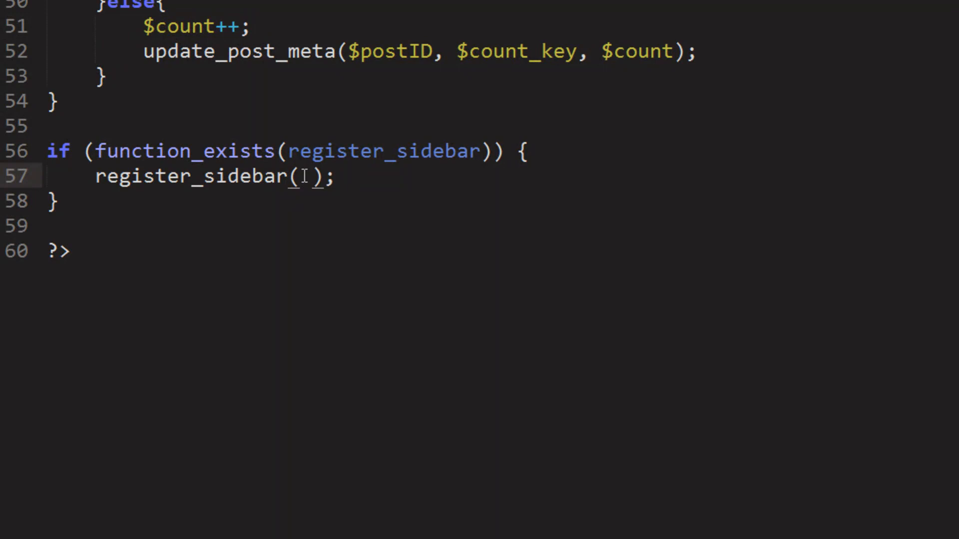
Step: Pass register_sidebar() an array with 'name' => 'Footer Widgets'
text(a)
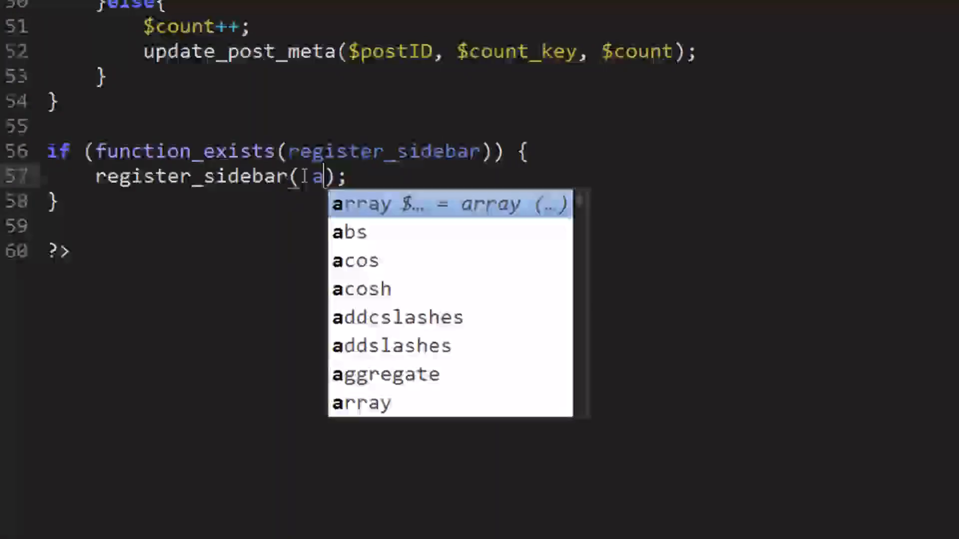
text(rray()
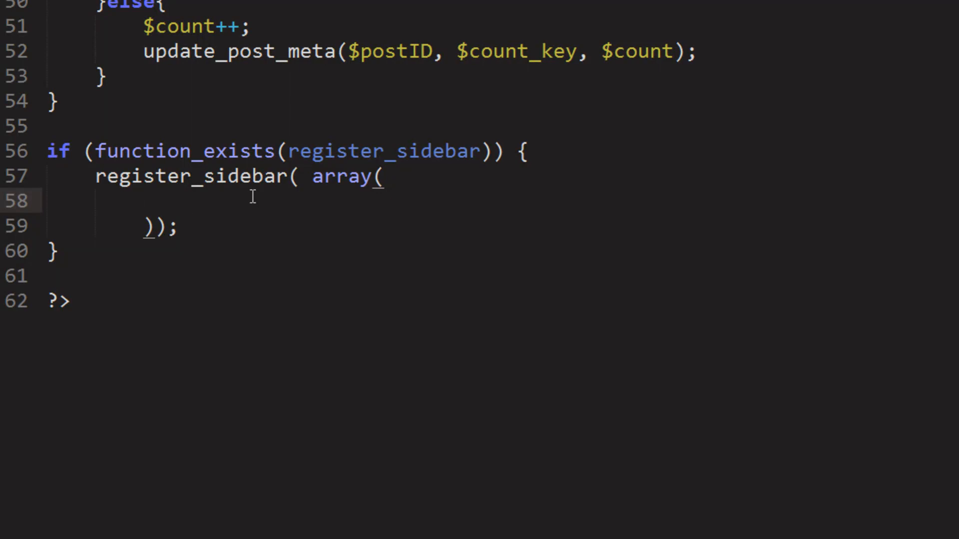
text('name')
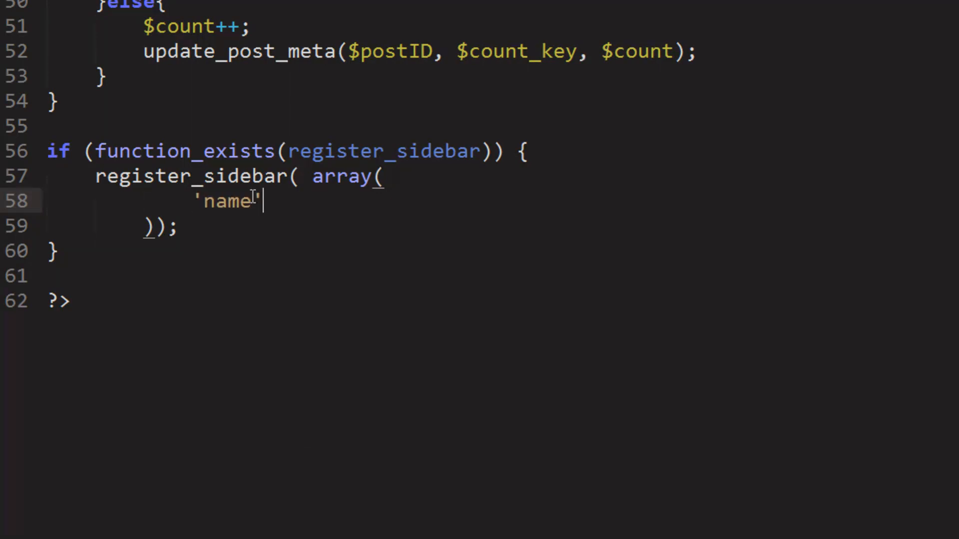
text(=>)
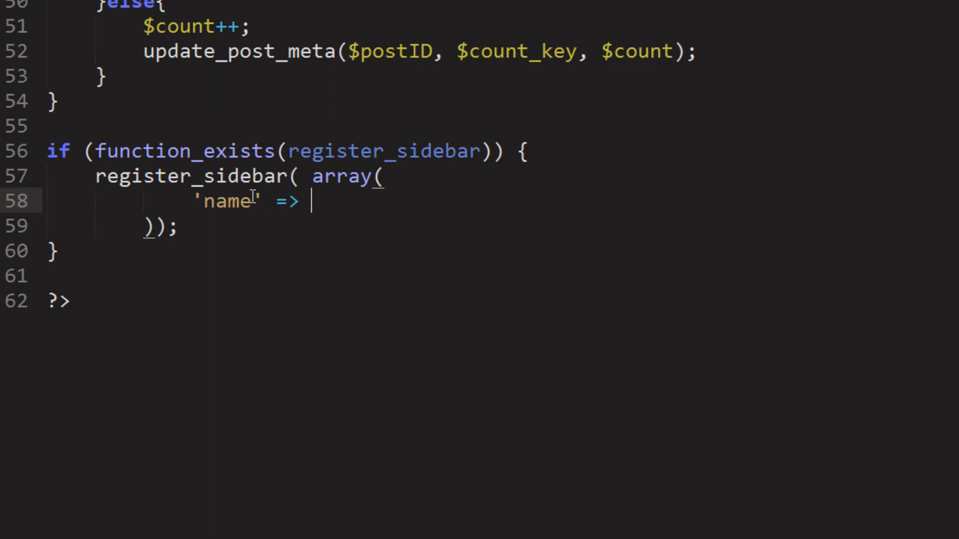
text('f)
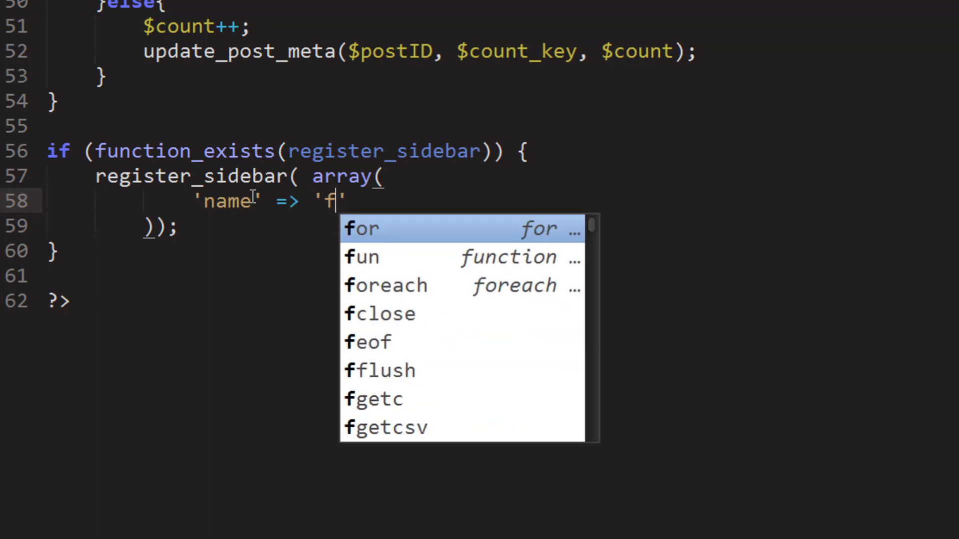
text(ooter Wid)
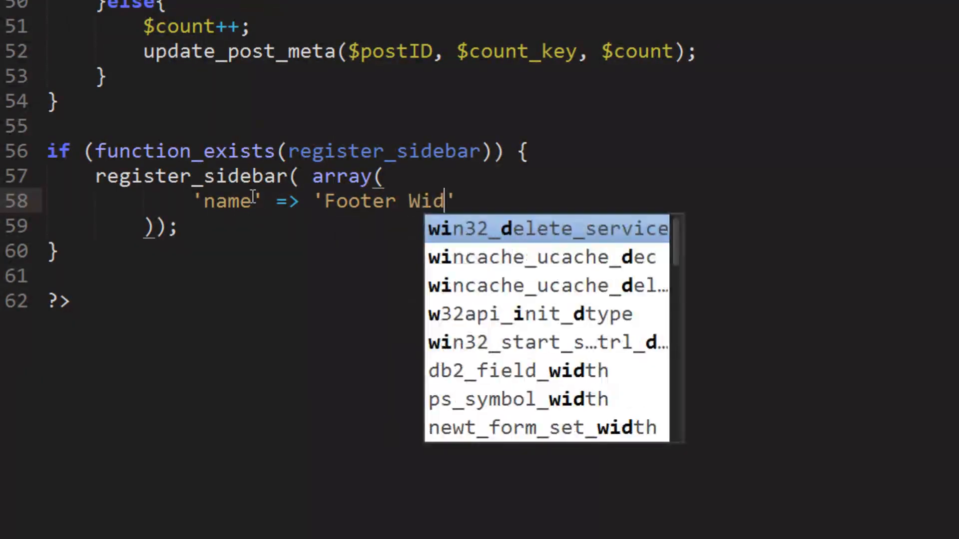
text(gets)
text('id)
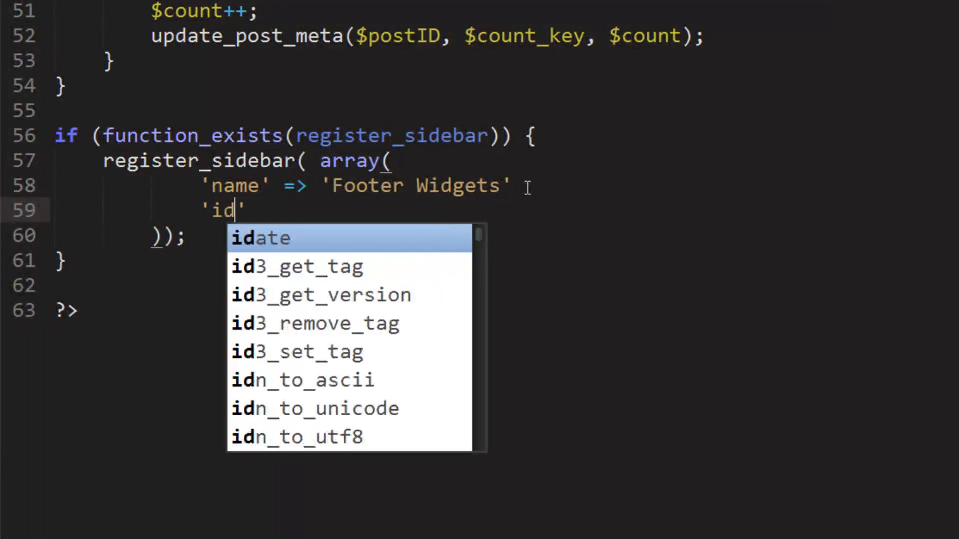
Step: Add 'id' => 'footer-widgets' and 'description' => 'Place widgets for the footer here.' to the array
text(=>)
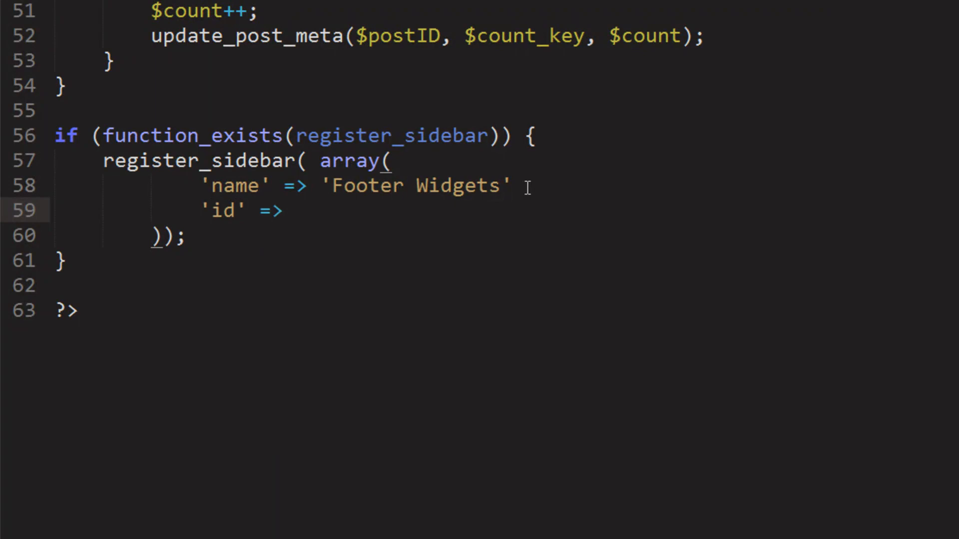
text(''.)
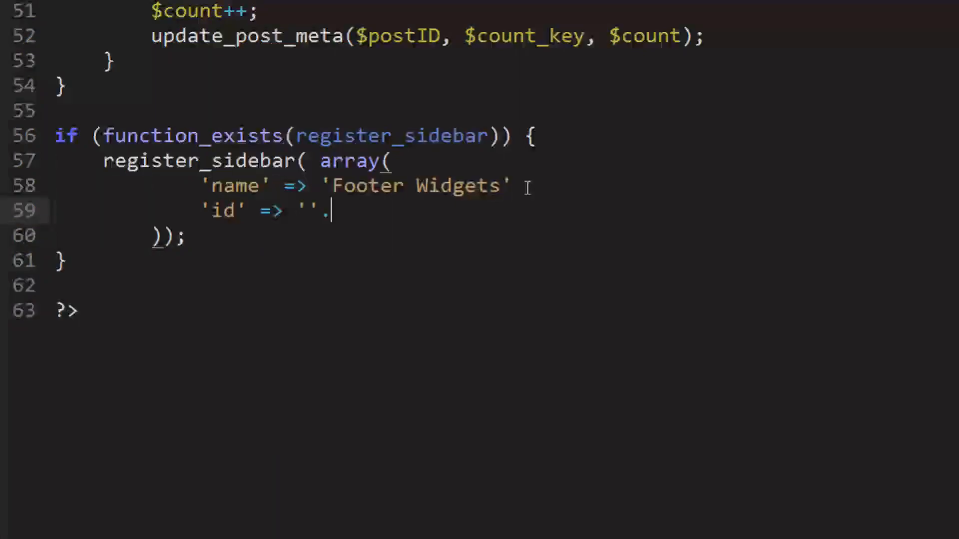
text(,)
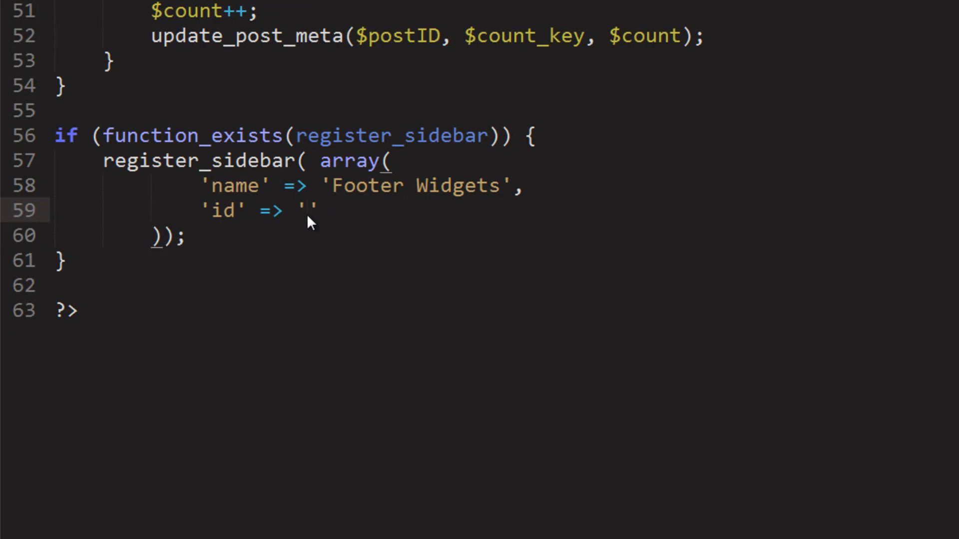
text(footer-widgets)
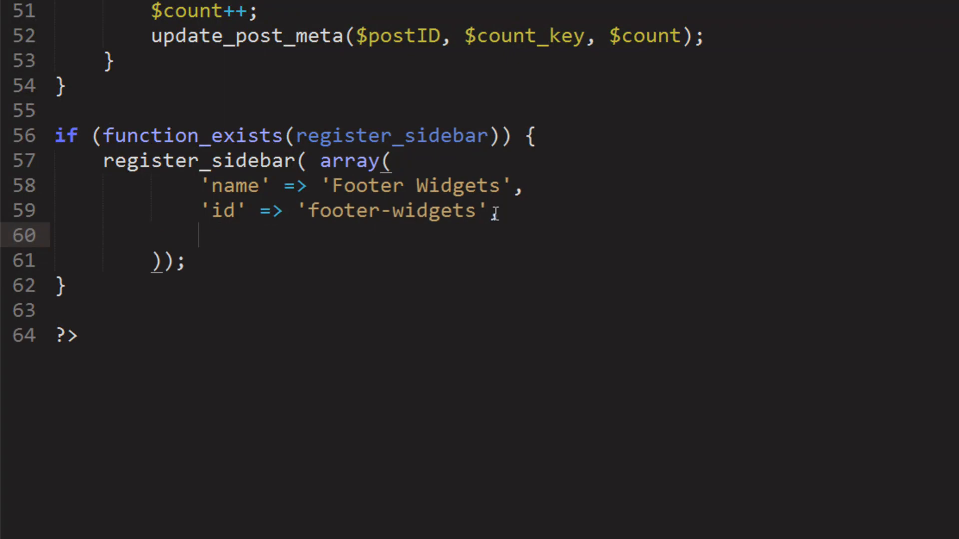
text('')
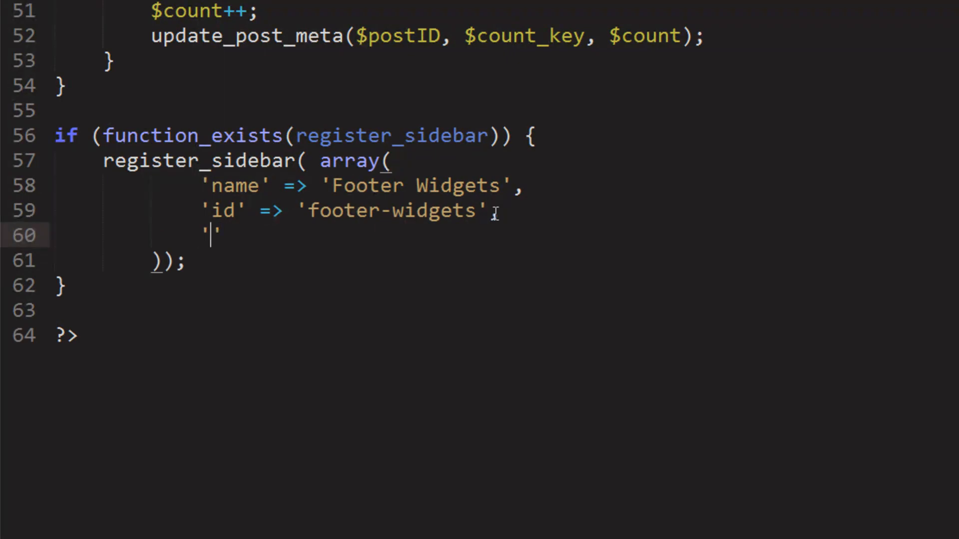
text(description' =)
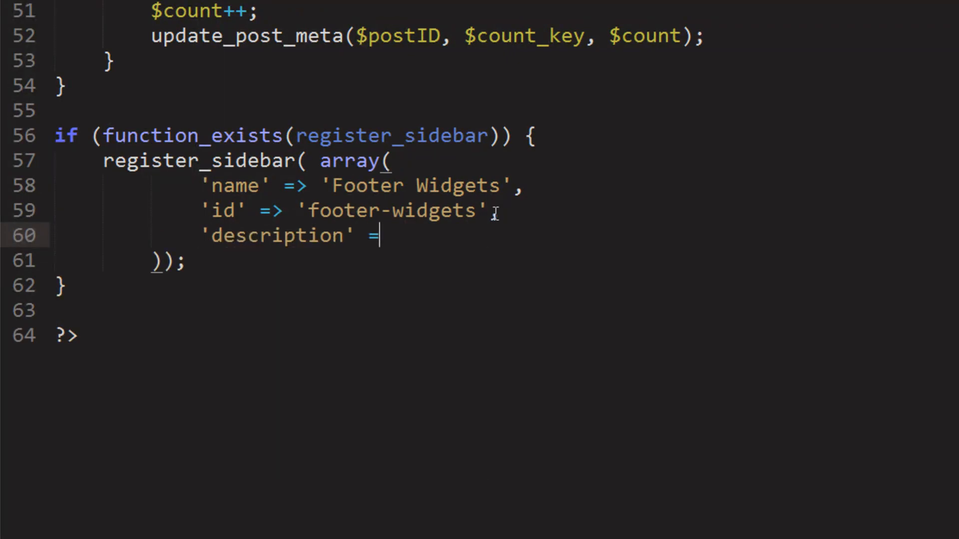
text(> '')
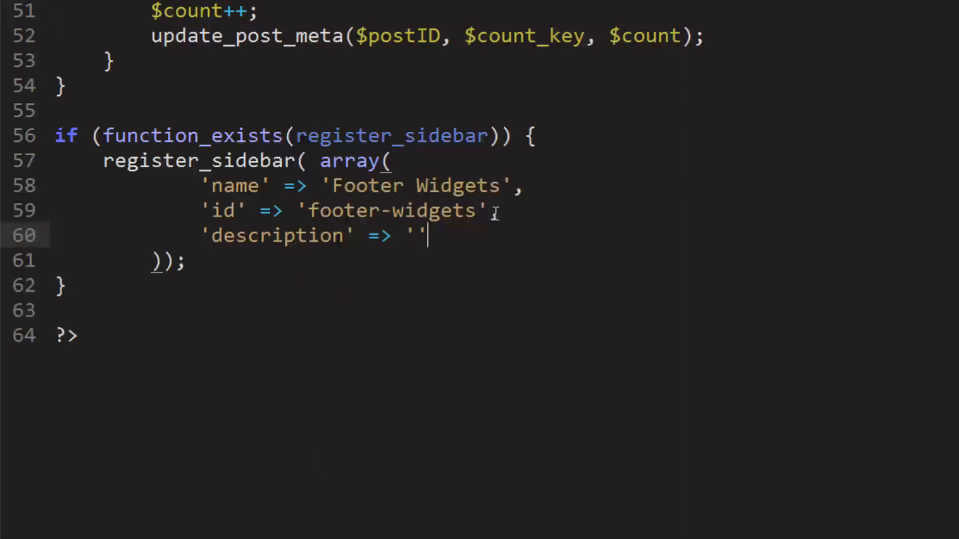
text(,)
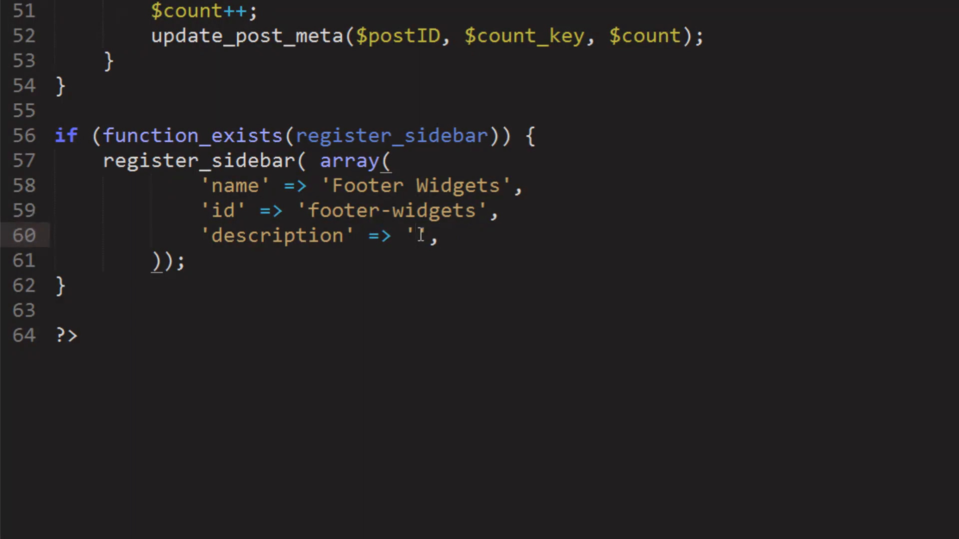
text(Place widgets for)
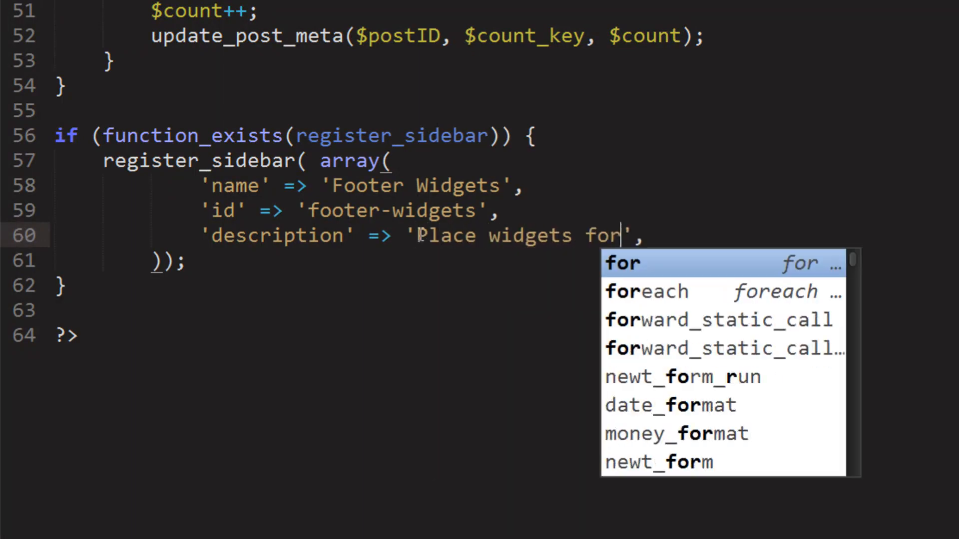
text(the footer here.)
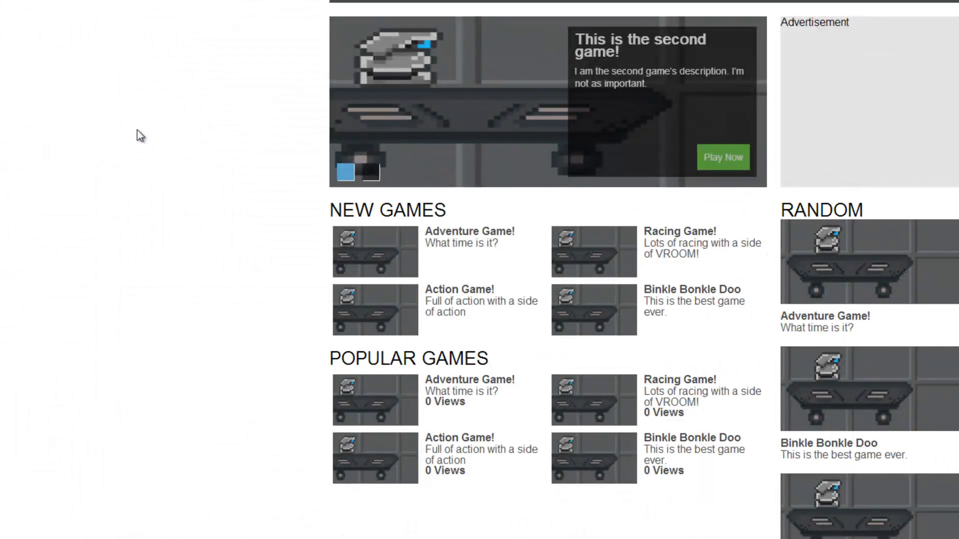
mouse_move(365, 154)
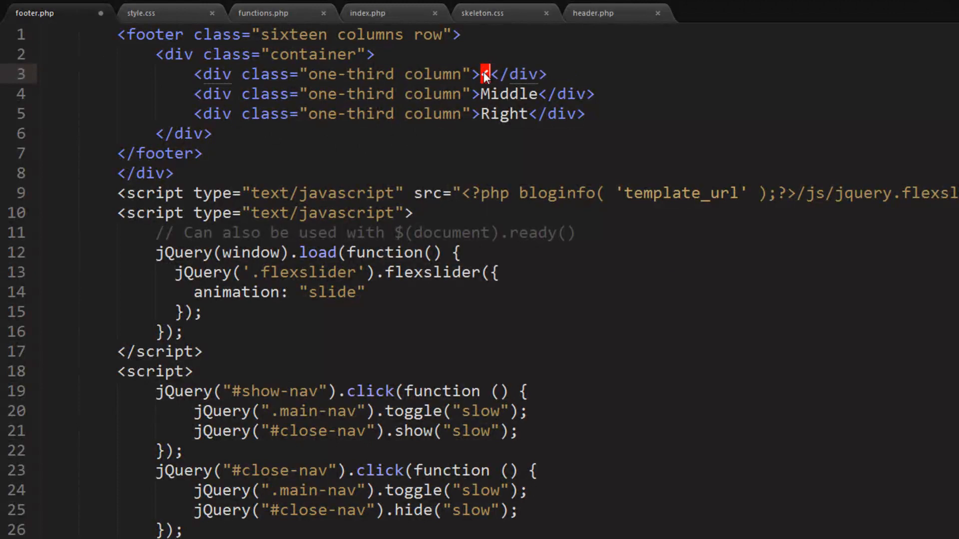
Step: Replace footer.php's first one-third column text with a <?php dynamic_sidebar() ?> call for the footer
text(<?php ?>)
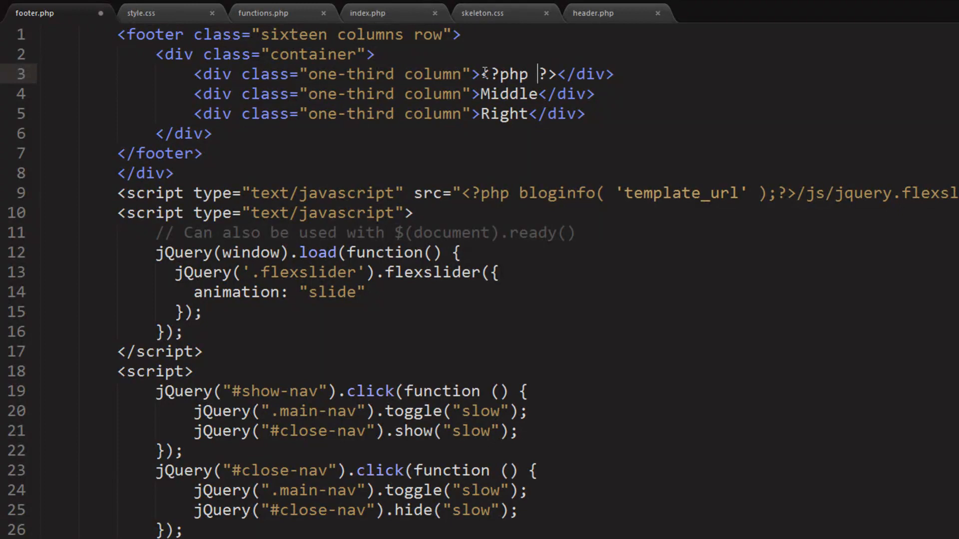
text(dynamic_footer();)
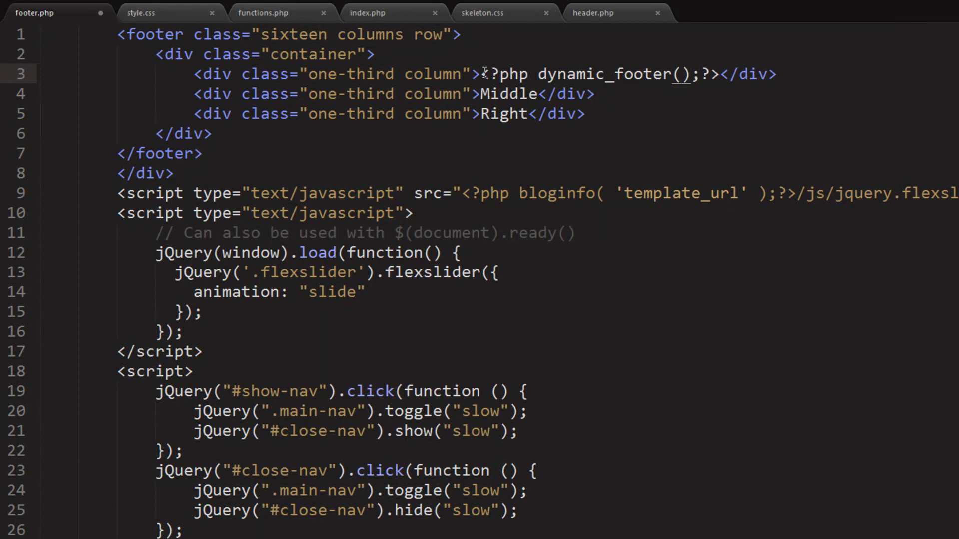
text('')
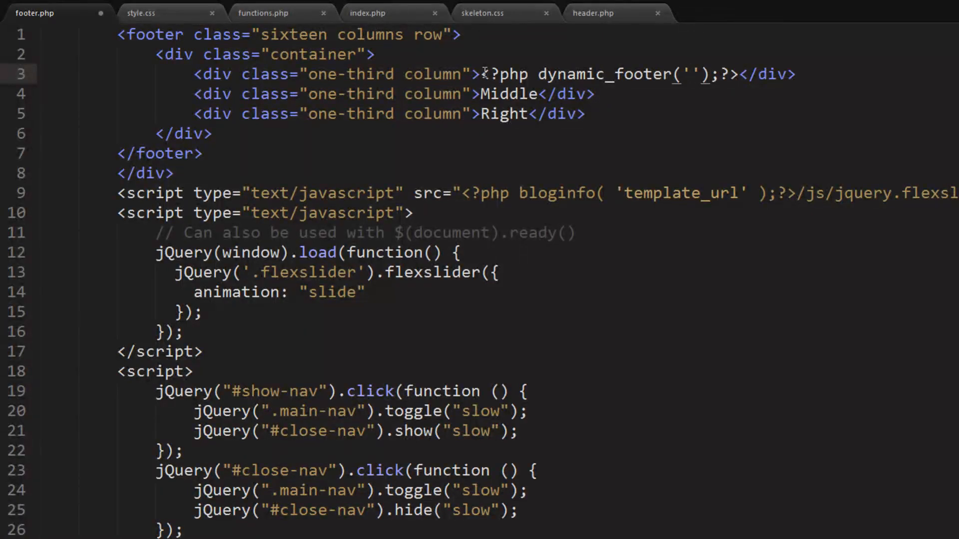
text(footer)
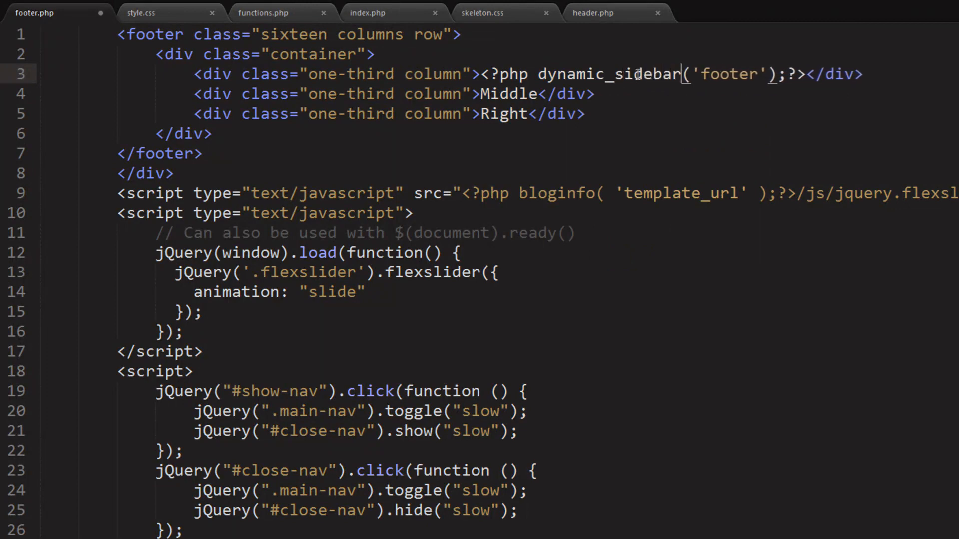
text(s)
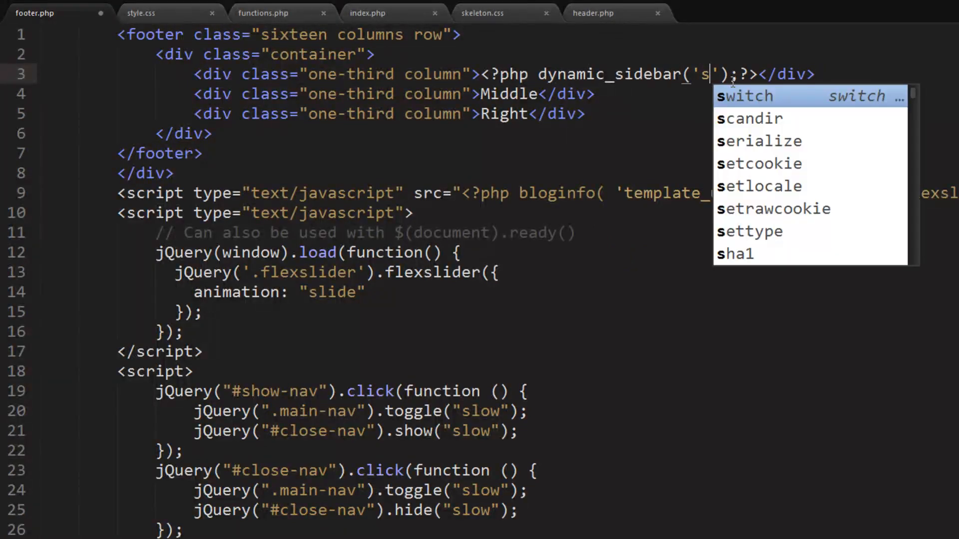
text(oot)
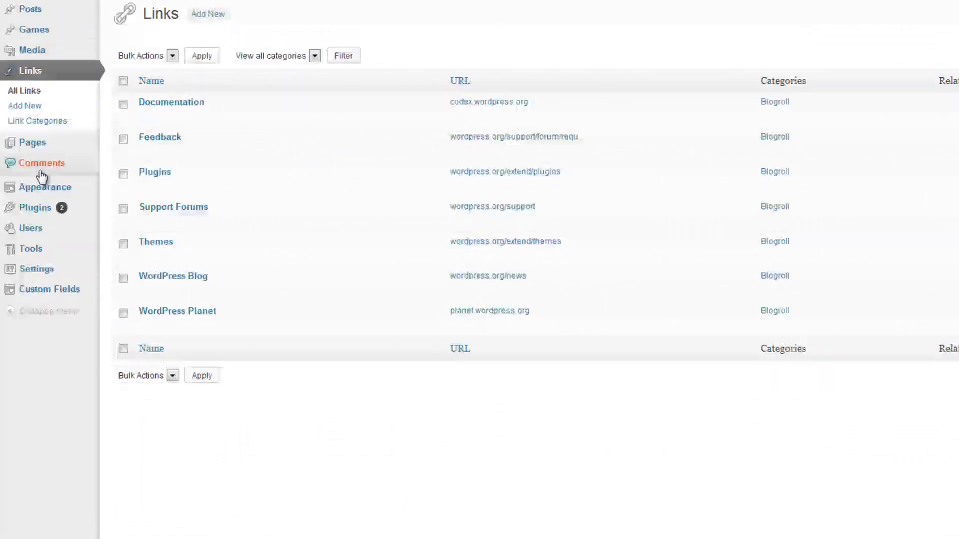
Step: Add the Categories widget to Footer Widgets with the title 'Categories'
click(24, 171)
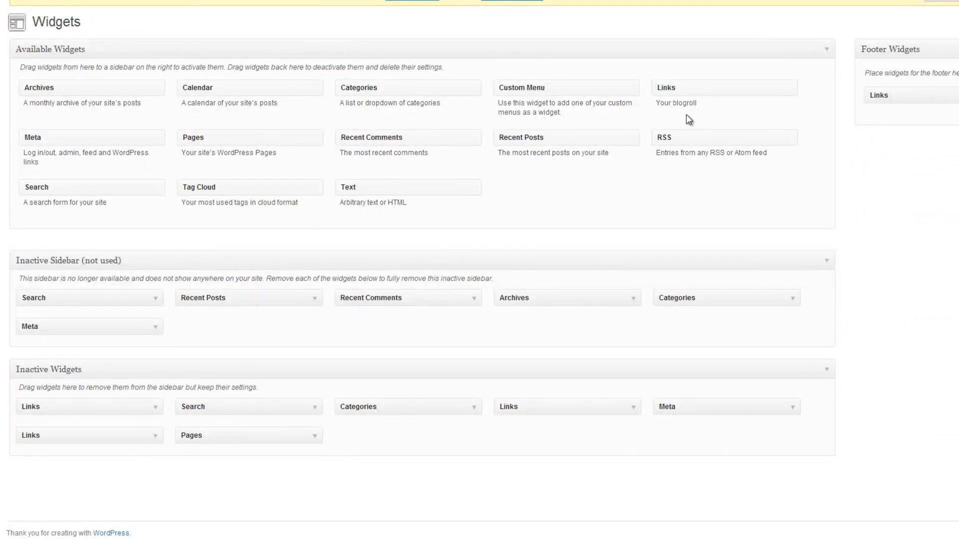
mouse_move(163, 158)
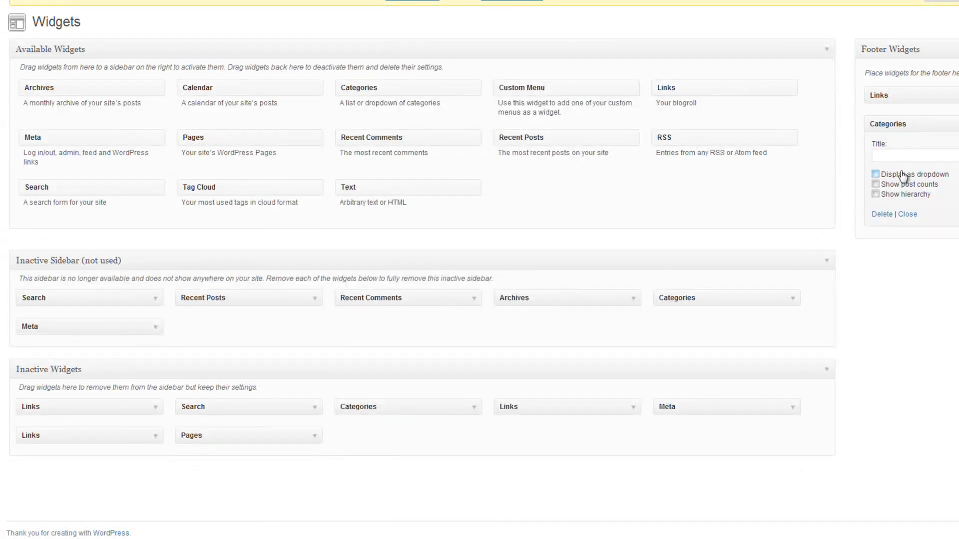
text(Cat)
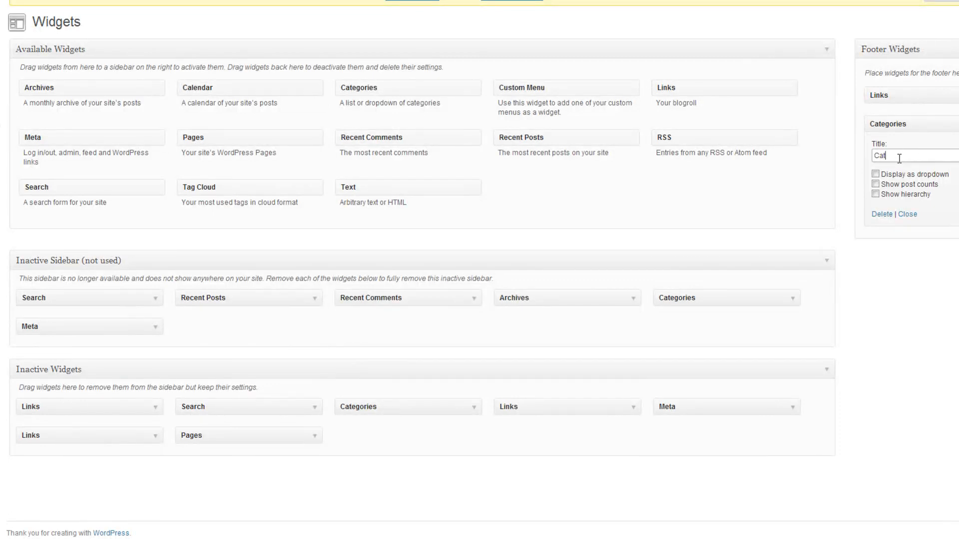
text(Categories)
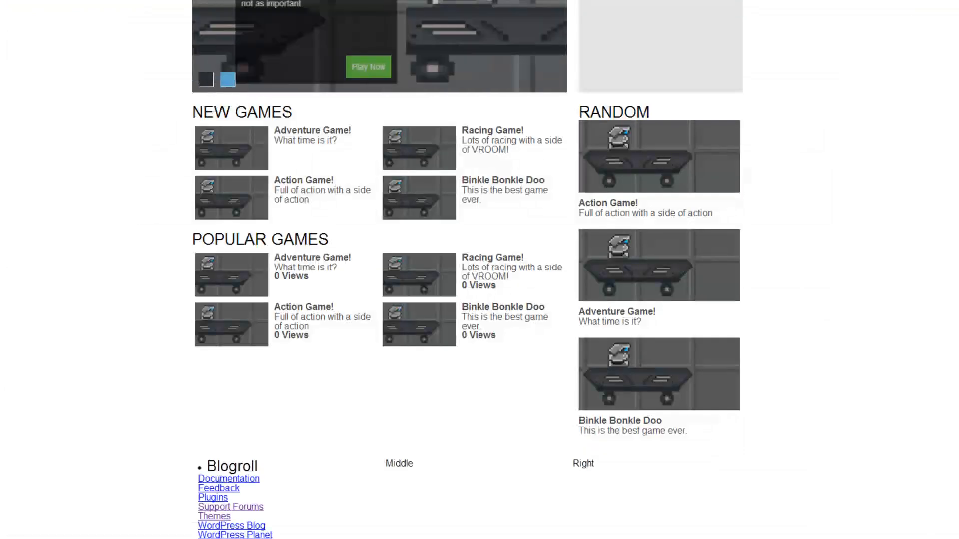
Step: Scroll the reloaded site to the footer showing Blogroll beside Middle and Right
scroll(down, 3)
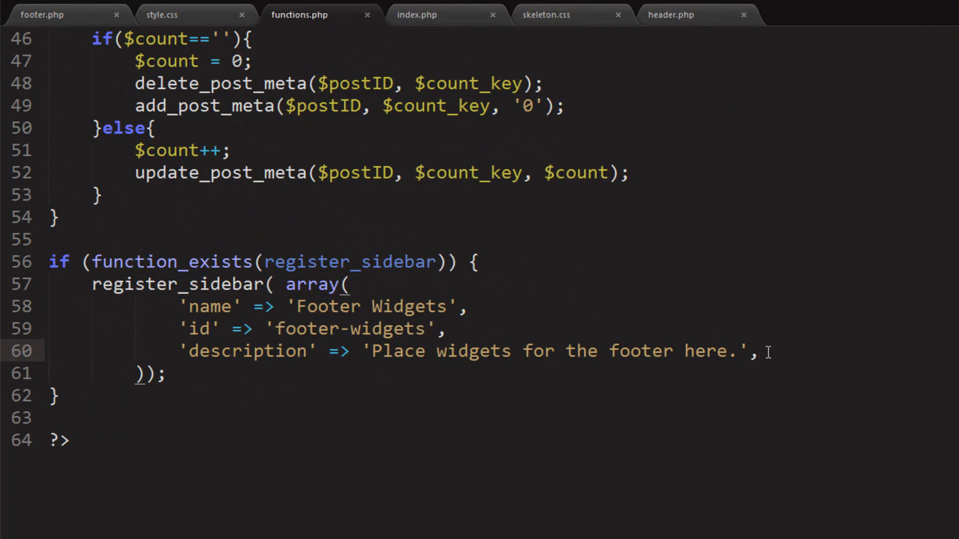
Step: Add 'before_widget' => '<div class="one-third column">' and 'after_widget' => '</div>' to the array
text('')
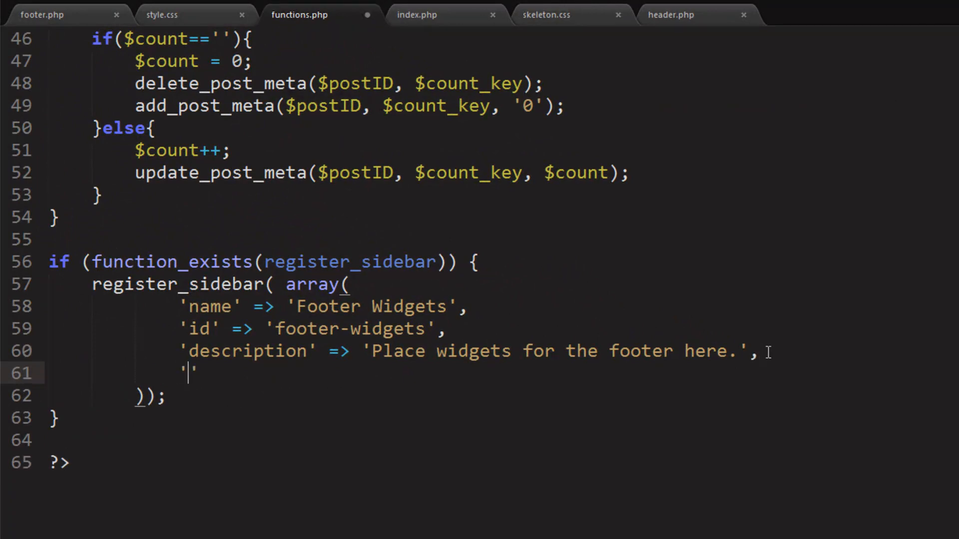
text(before_wid)
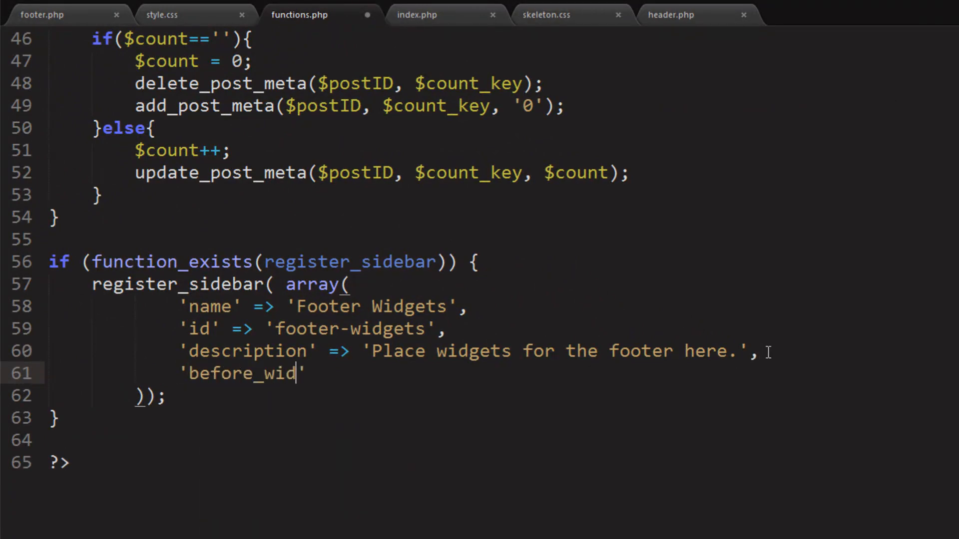
text(get')
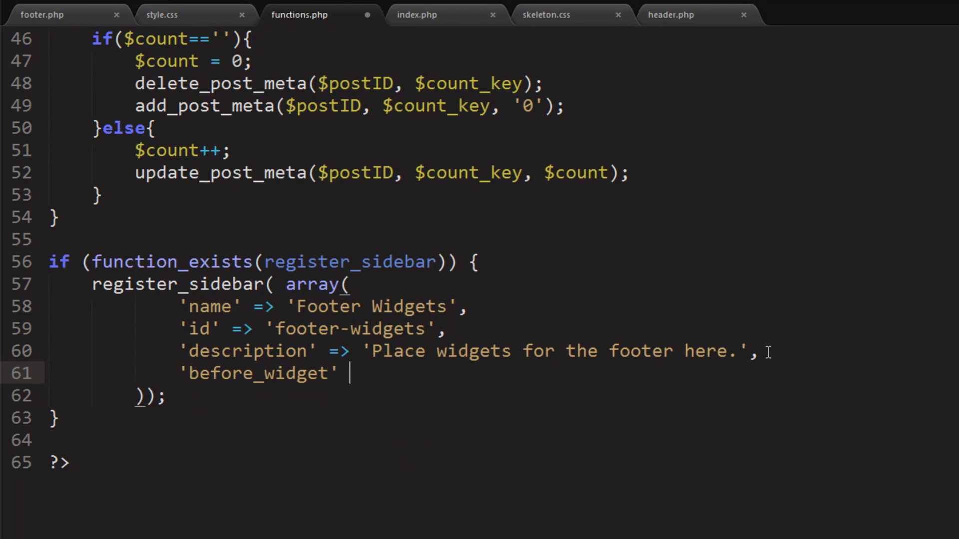
text(=>)
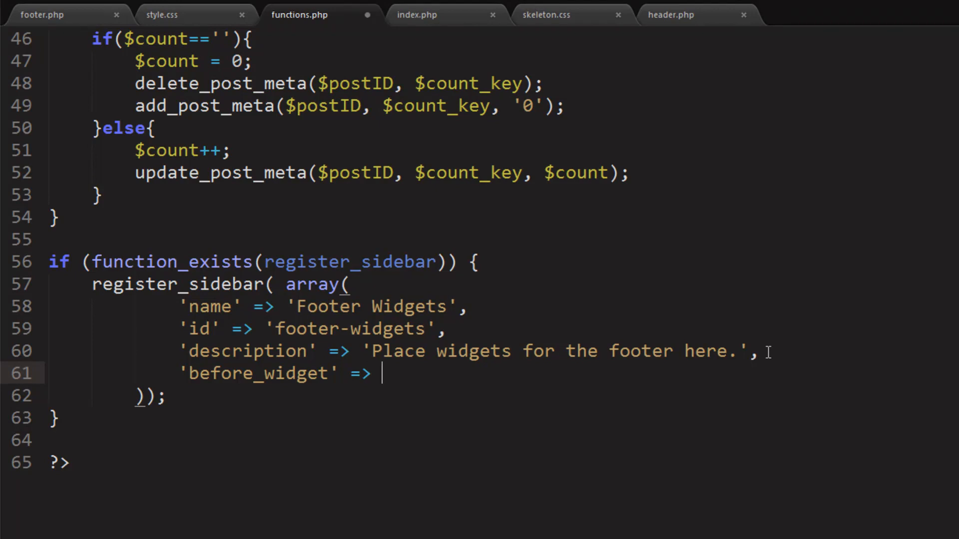
text('')
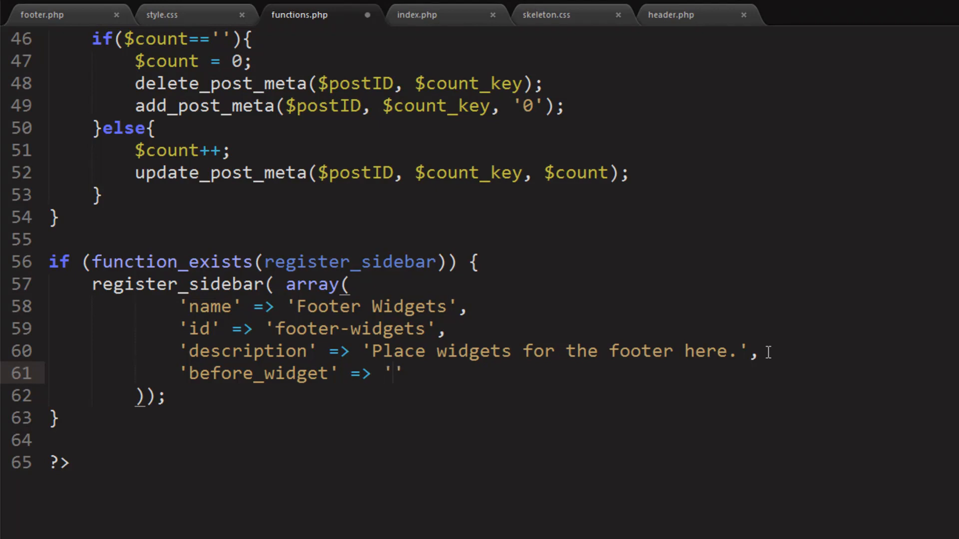
text(<div class="one-third column)
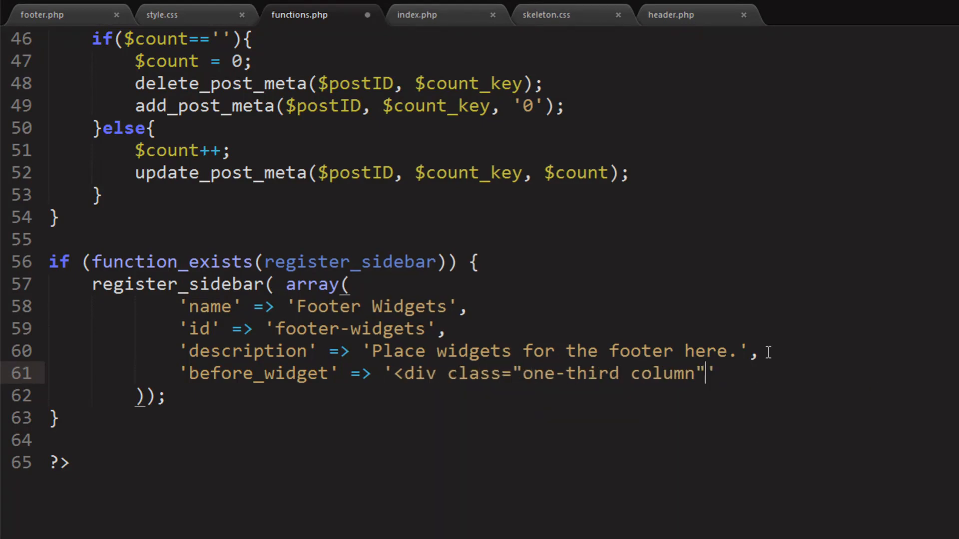
text(>',)
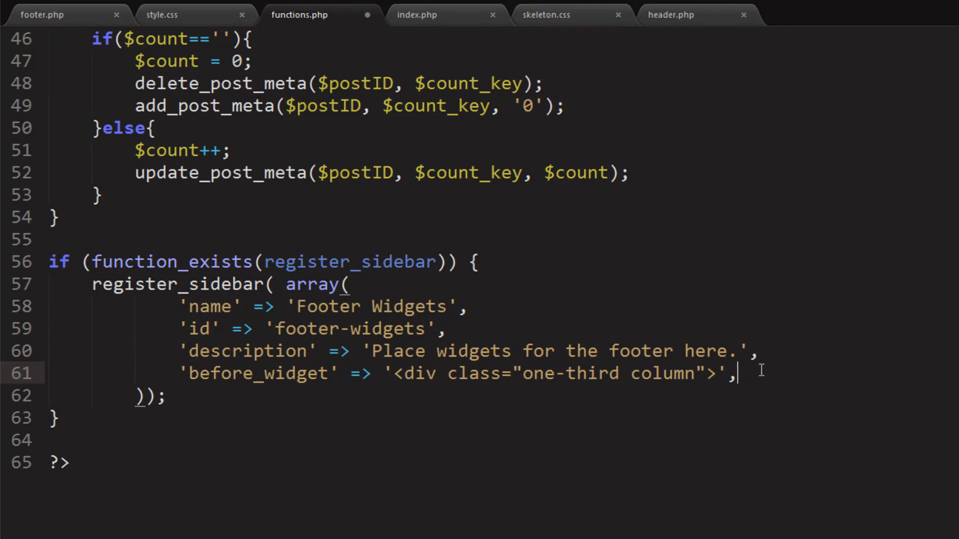
text('after_widget)
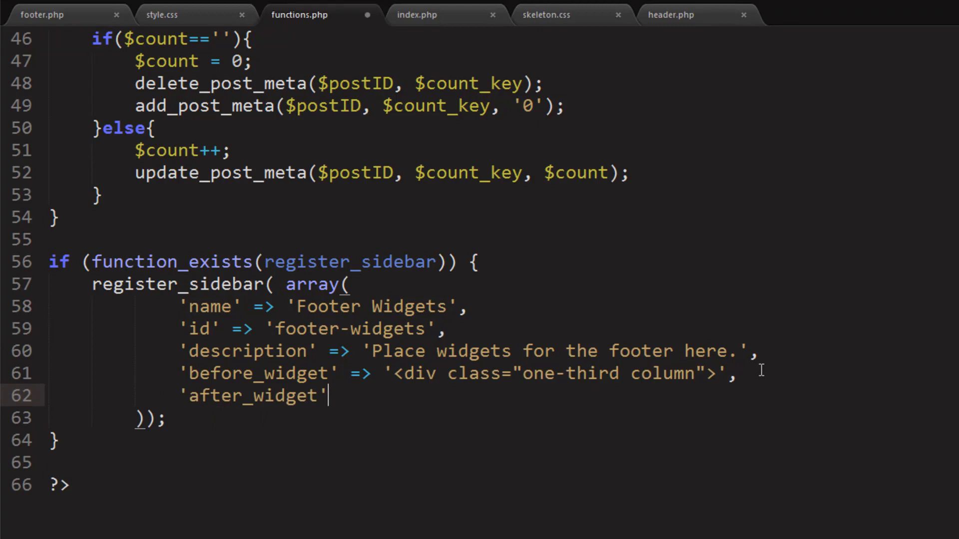
text(=> /div>)
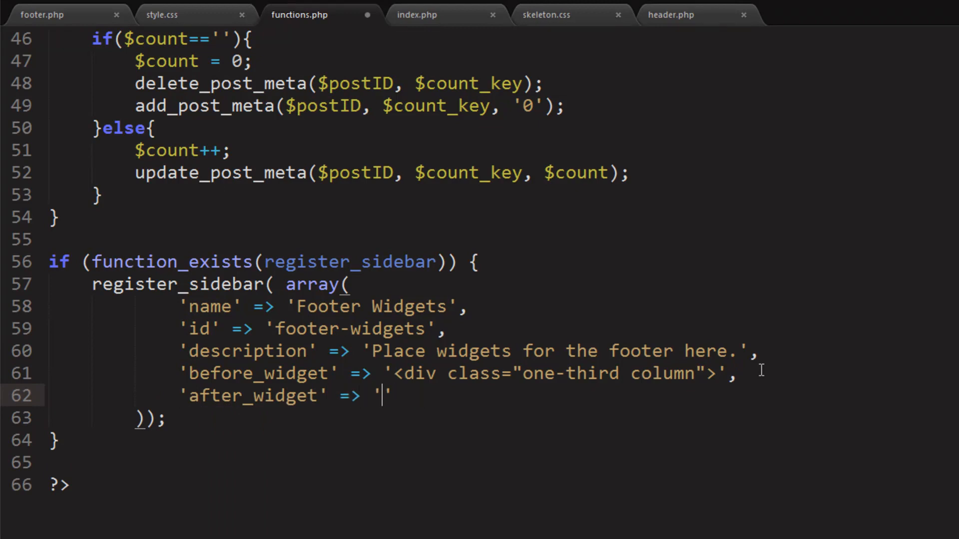
text(</div>)
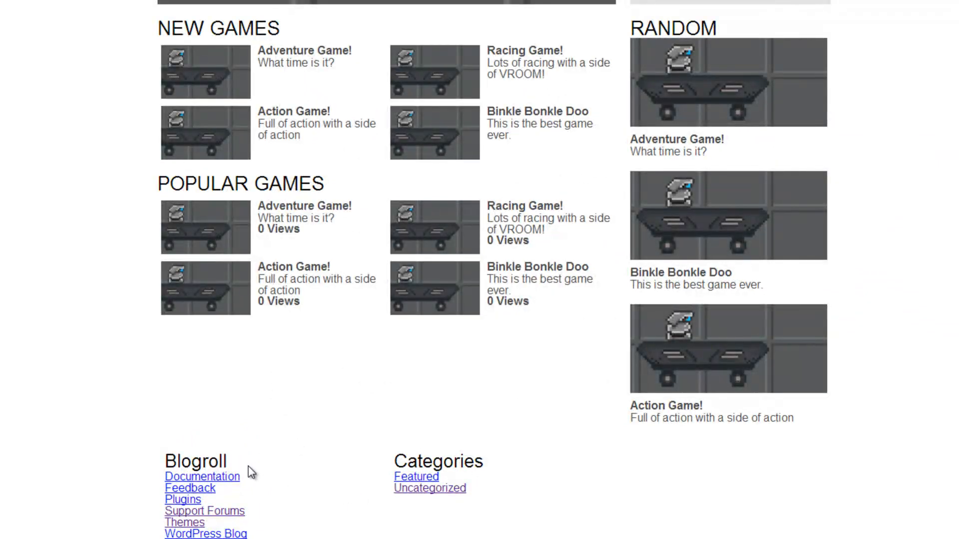
mouse_move(431, 509)
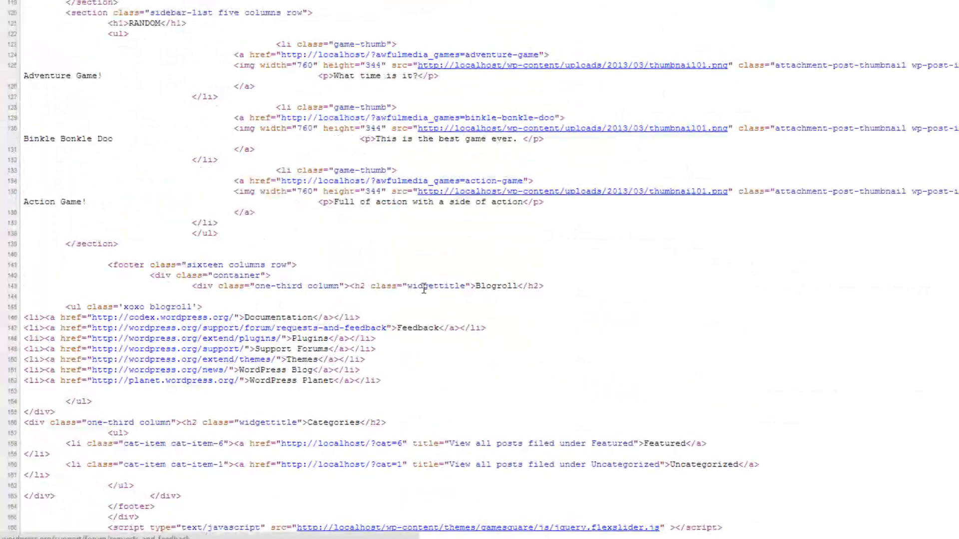
Step: Select the widgettitle class in the footer's page-source markup
double_click(226, 264)
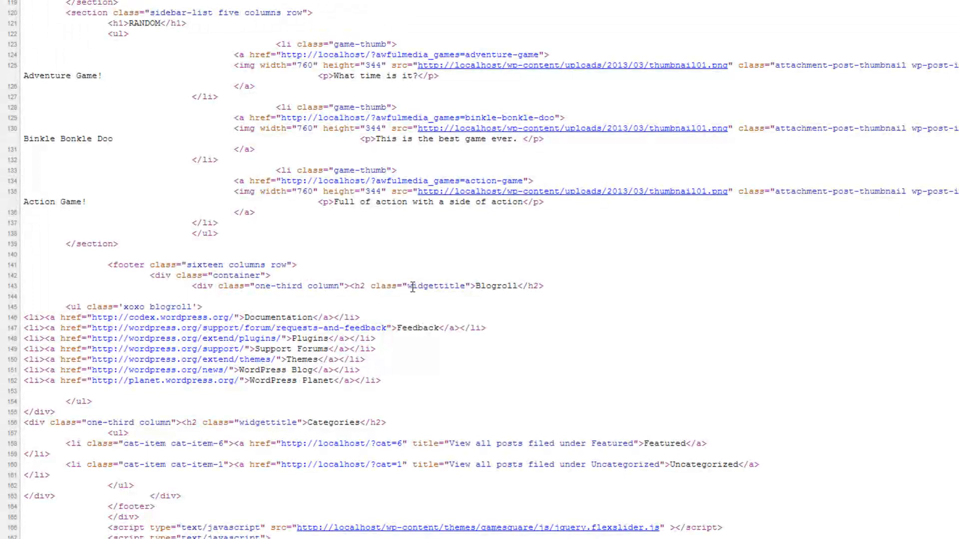
mouse_move(407, 289)
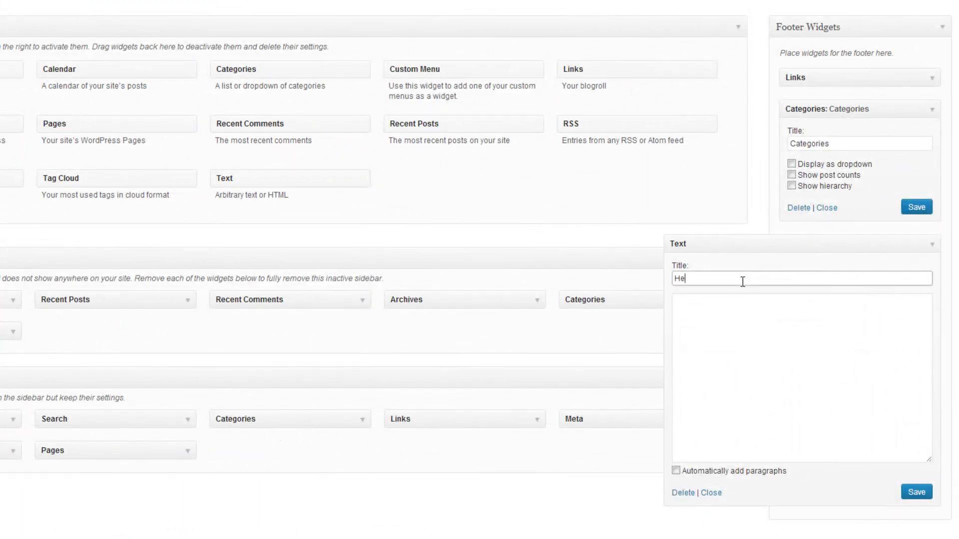
Step: Type the Hey! widget body: "I'm... text and HTML and stuff... I like being the text widget."
text(I'm a text widget. You can add te)
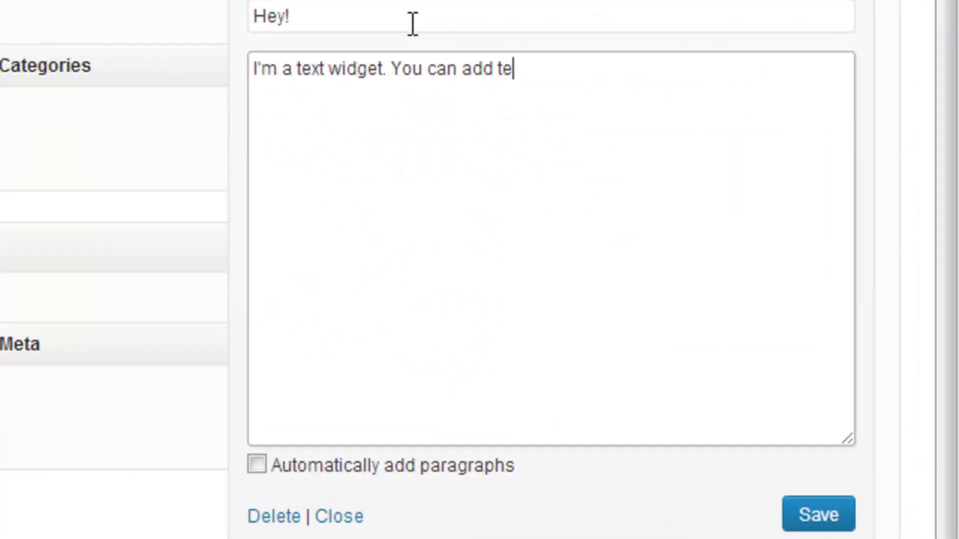
text(xt and HTML and s)
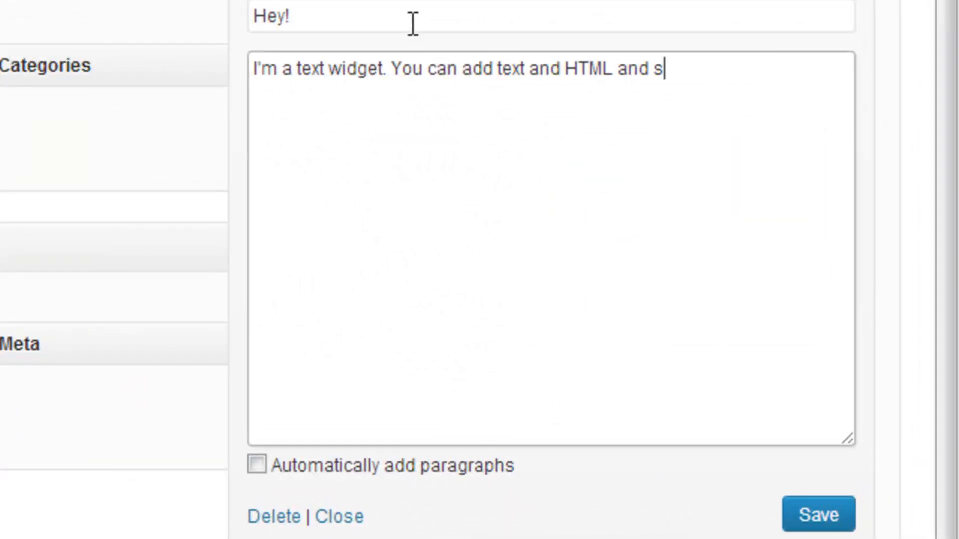
text(tuff to me and I'l)
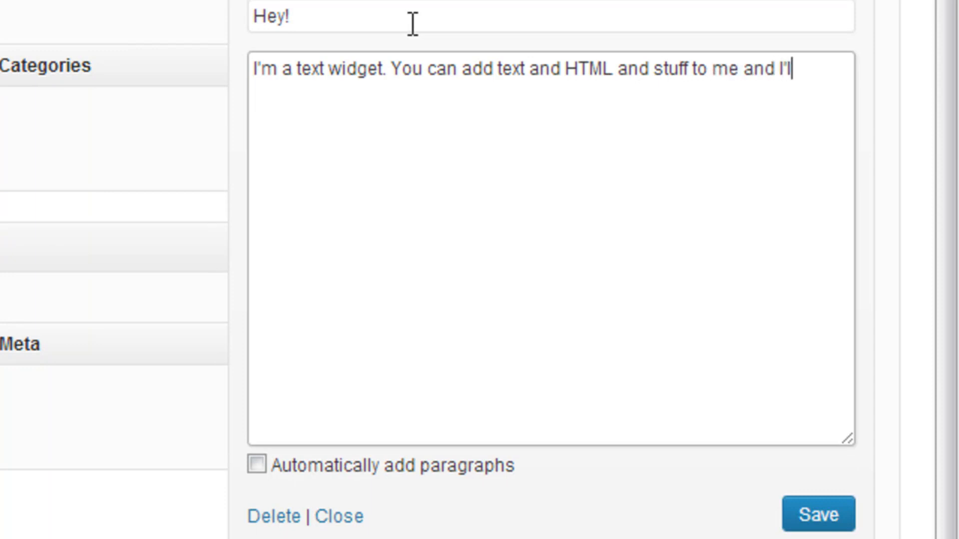
text(l like it.)
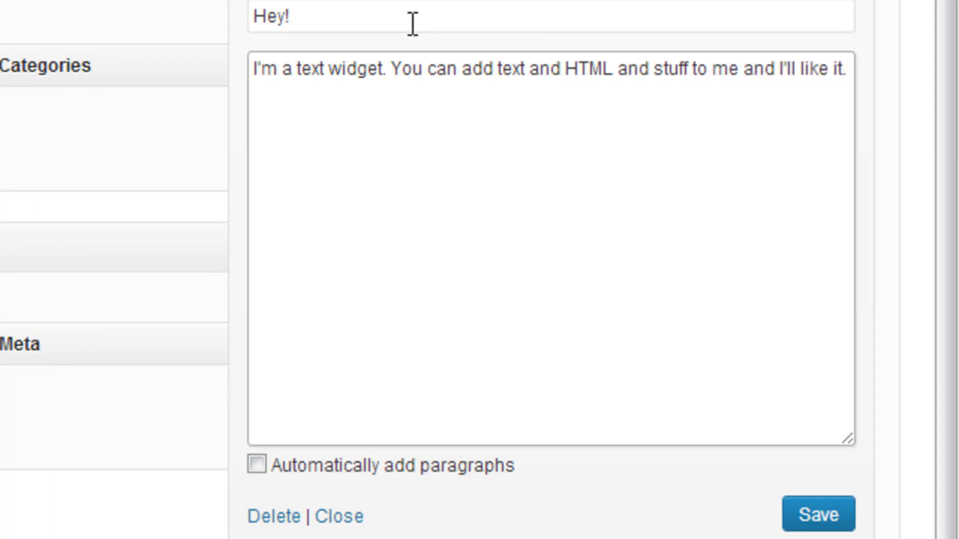
text(I like being t)
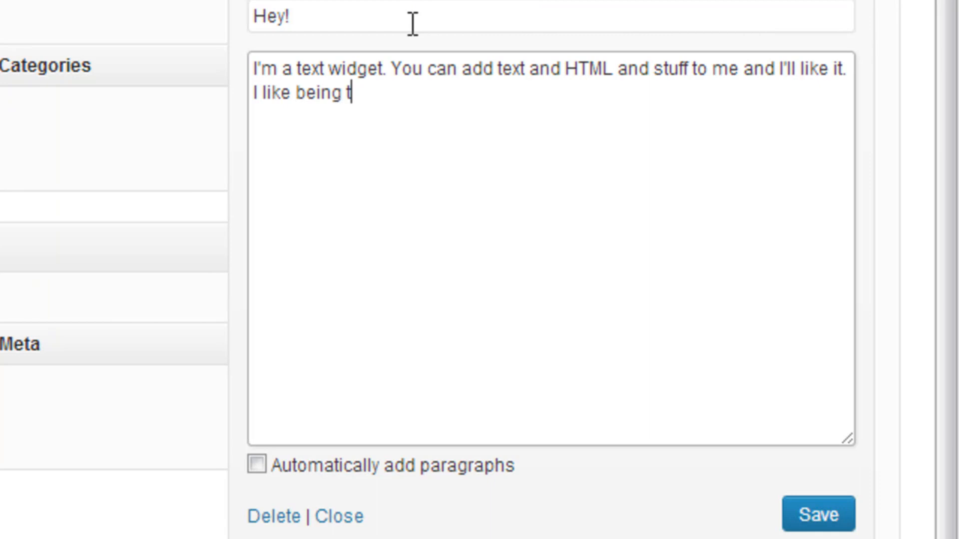
text(he text widget)
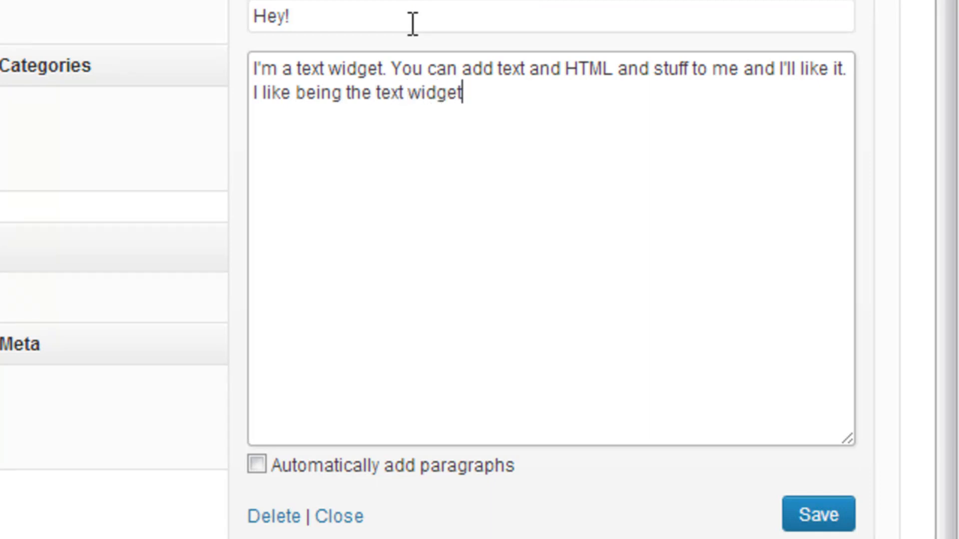
text(.)
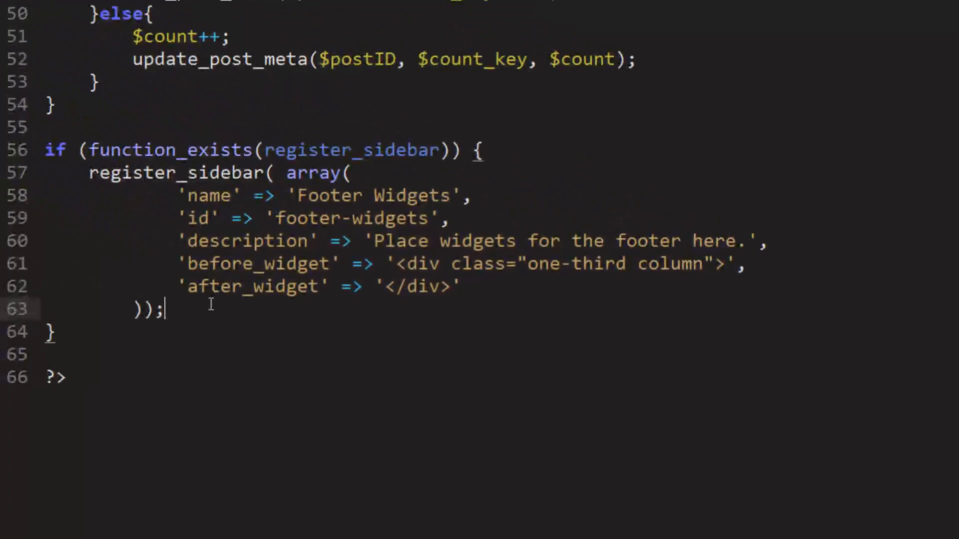
Step: Duplicate the register_sidebar block, renaming Footer to Sidebar in its name and id
drag(89, 172, 162, 309)
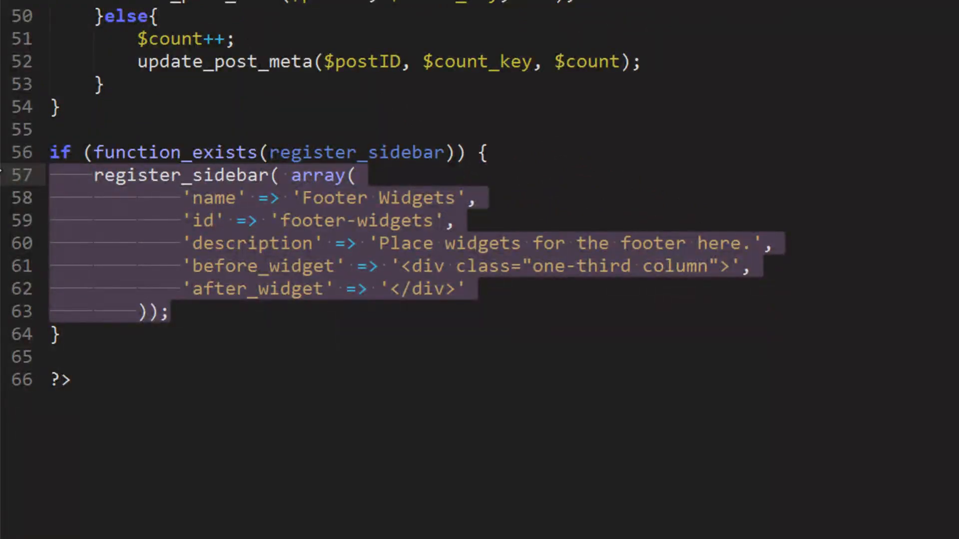
mouse_move(193, 309)
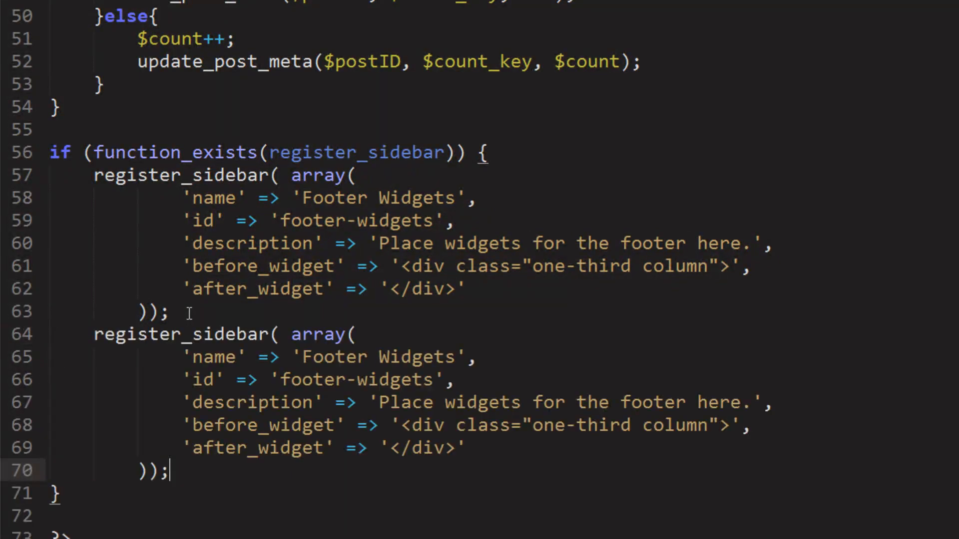
double_click(319, 357)
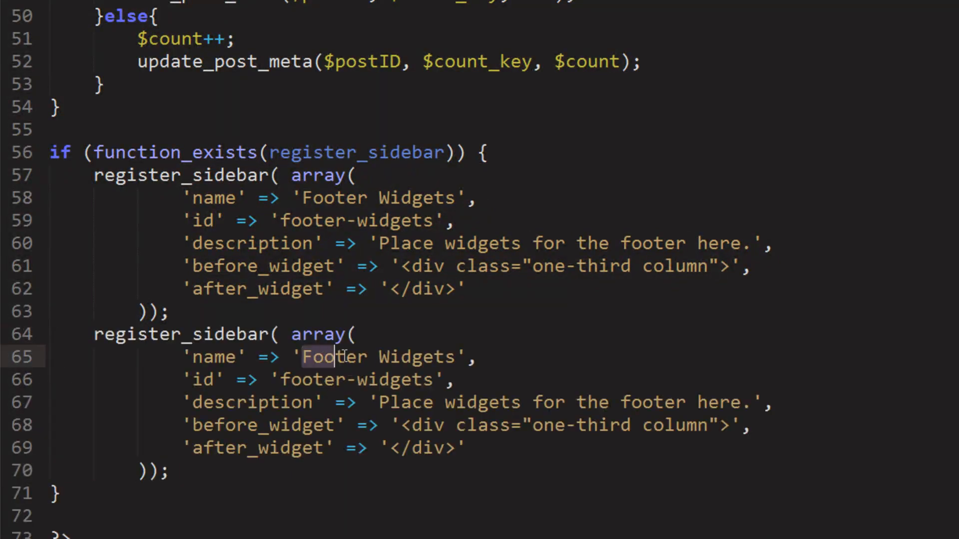
text(Sidebar)
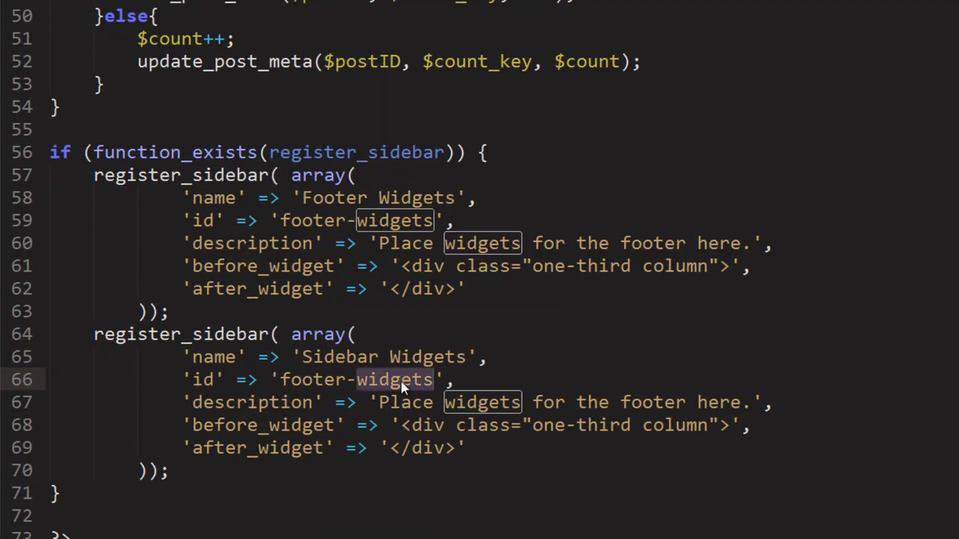
text(sidebar)
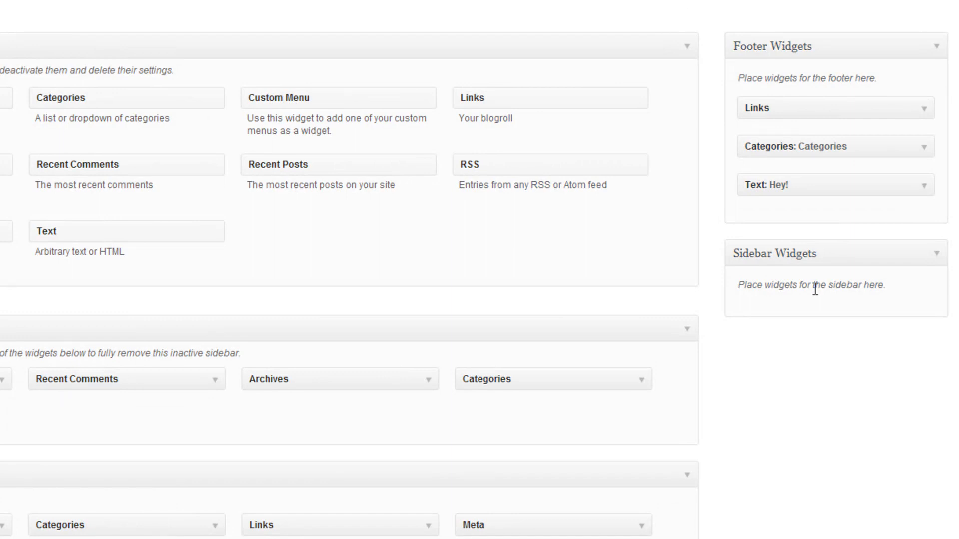
mouse_move(208, 195)
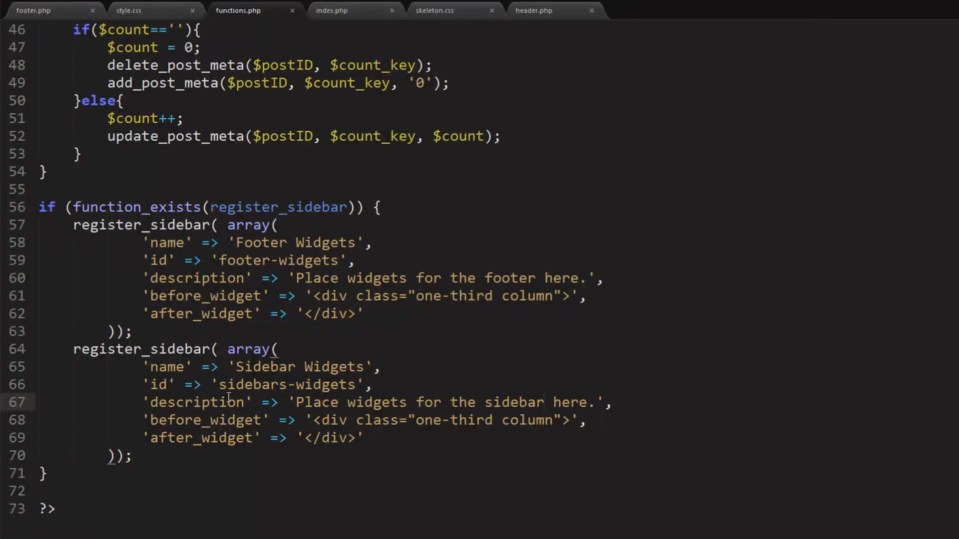
click(542, 402)
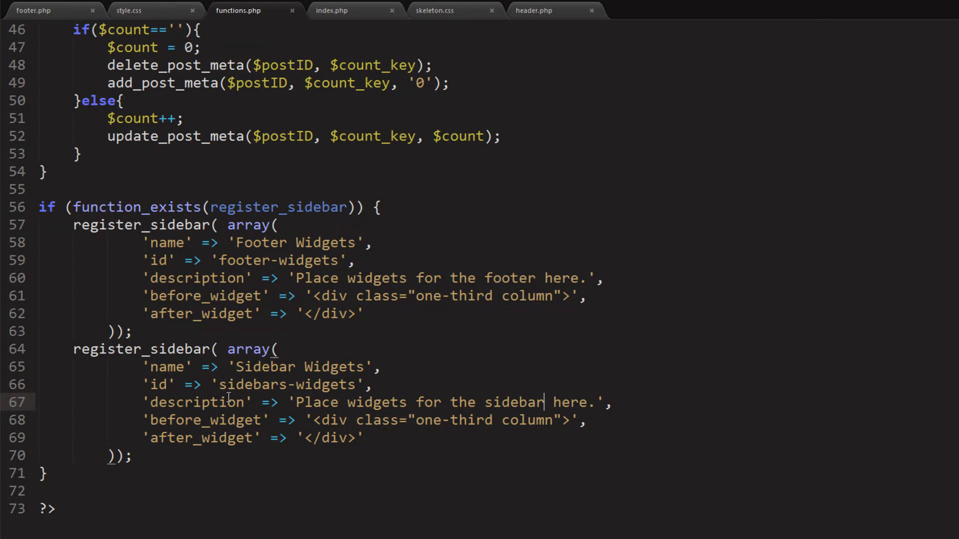